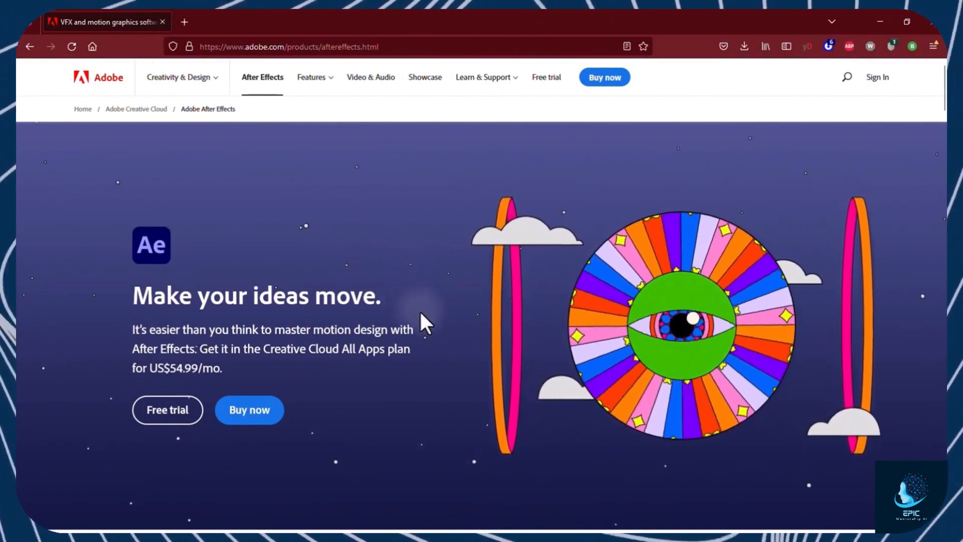
Reach the Creative Cloud plans and pricing page listing After Effects at US$20.99/mo
scroll(down, 3)
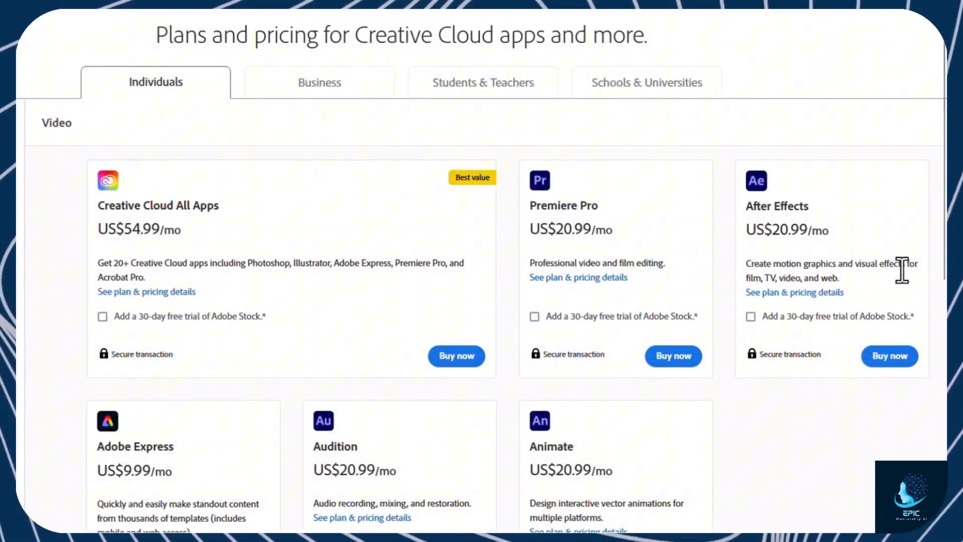
click(889, 357)
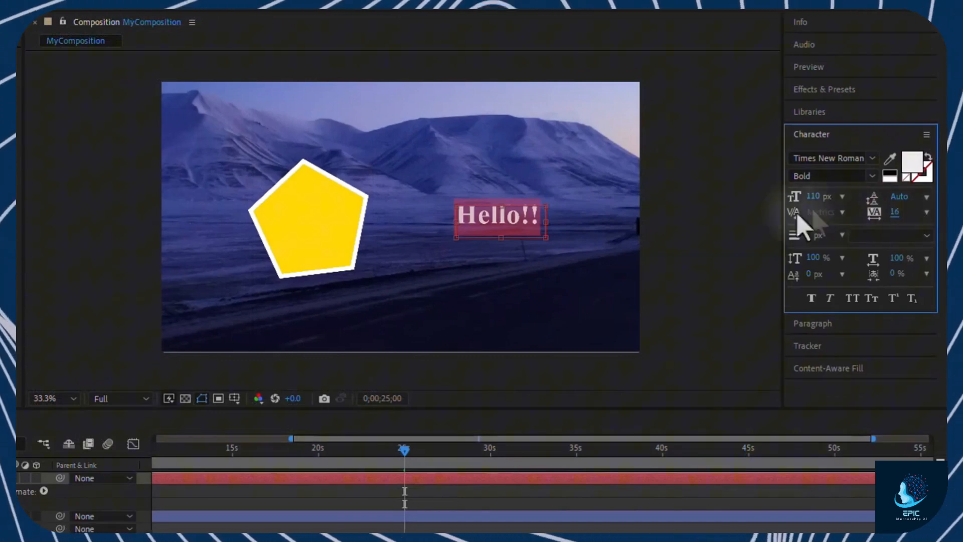
Bring up the After Effects Home screen with New project and Open project
click(811, 298)
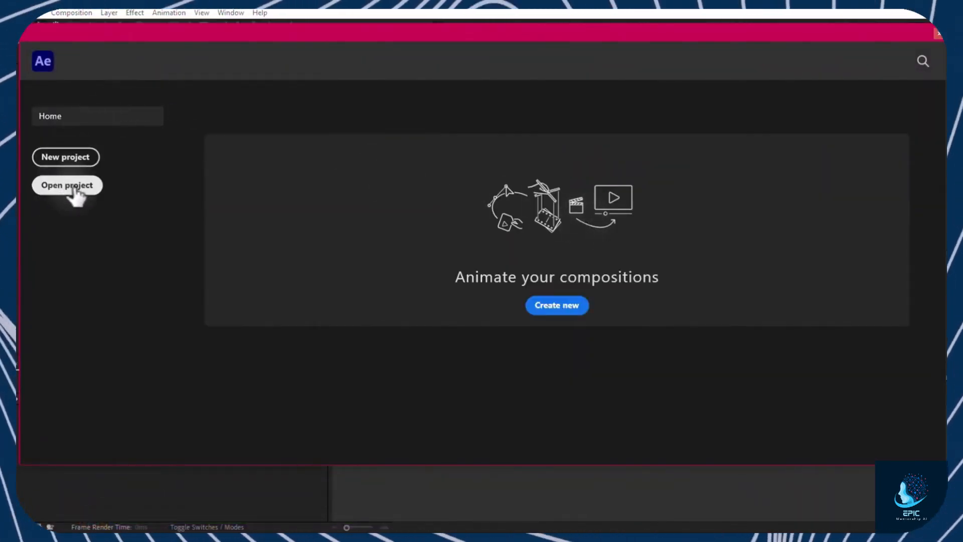
click(66, 185)
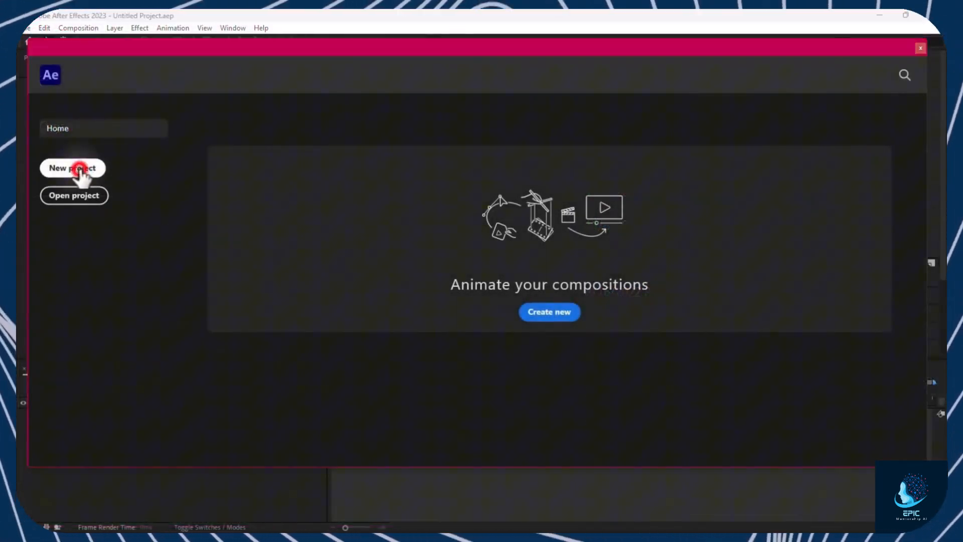
Start a new blank project and look through the workspace panels via the Window menu
click(72, 168)
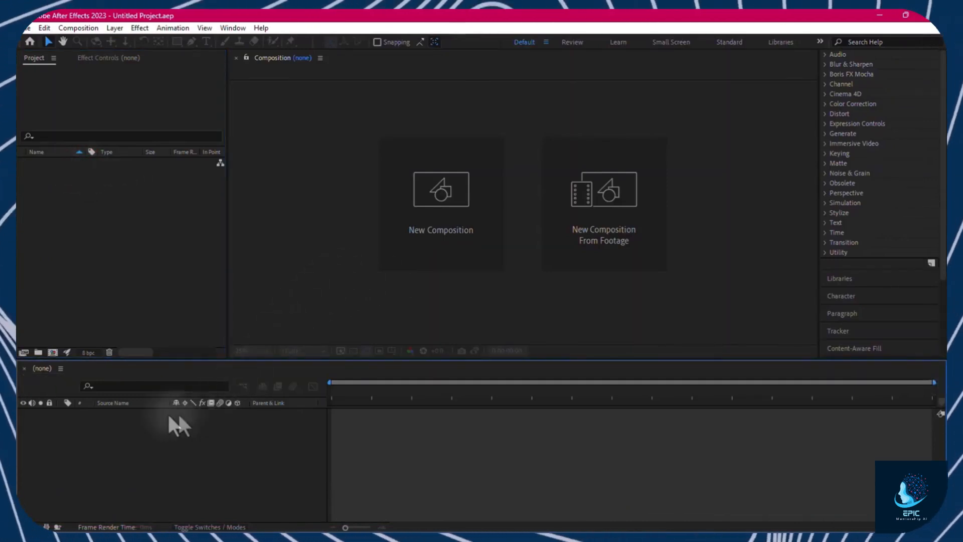
mouse_move(707, 500)
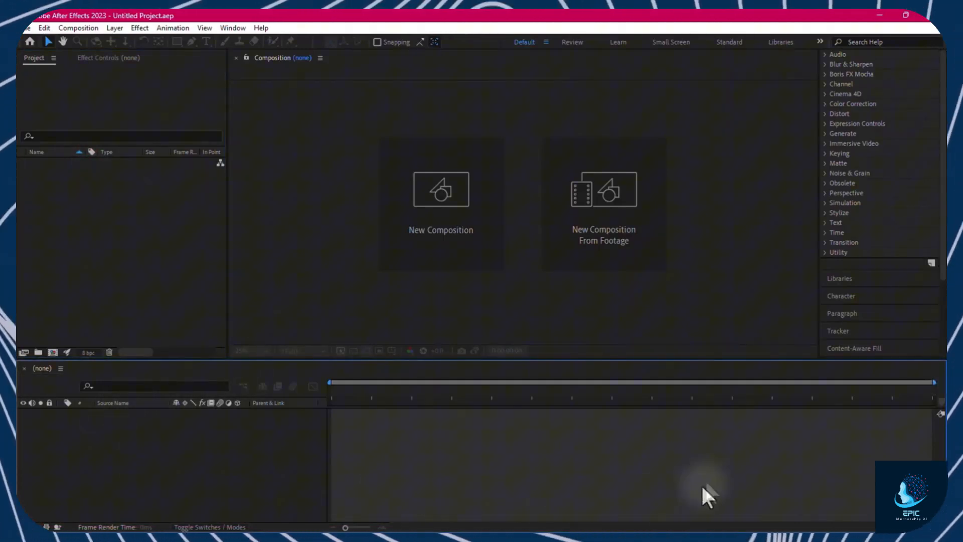
mouse_move(193, 465)
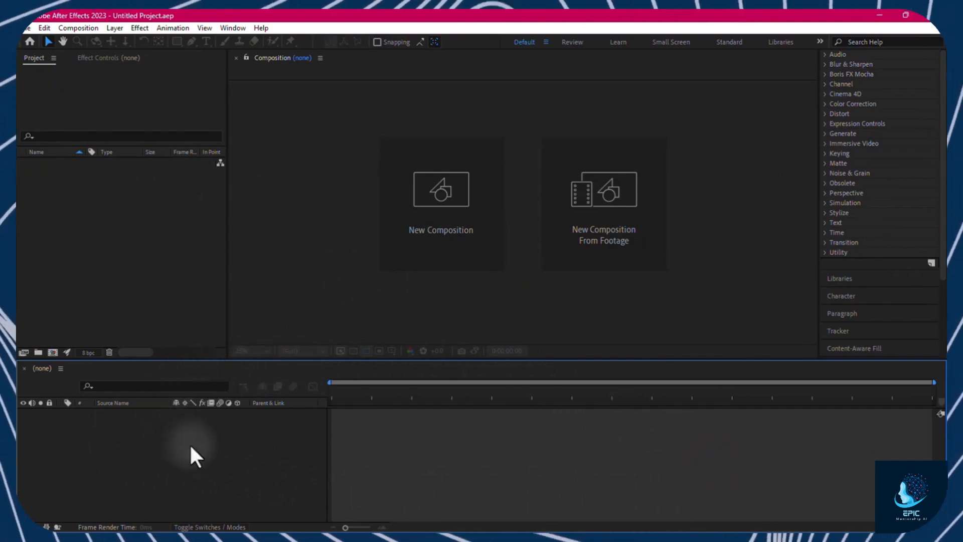
mouse_move(586, 443)
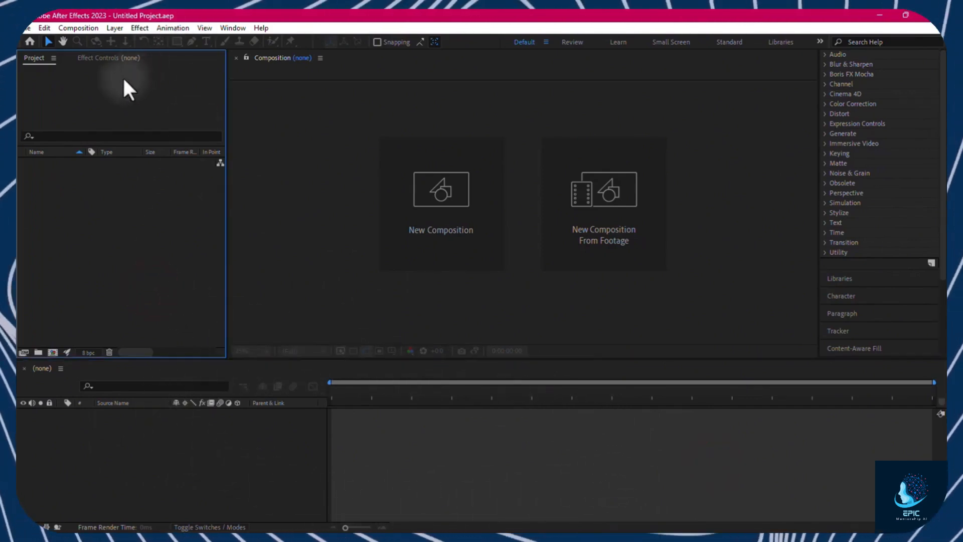
click(618, 42)
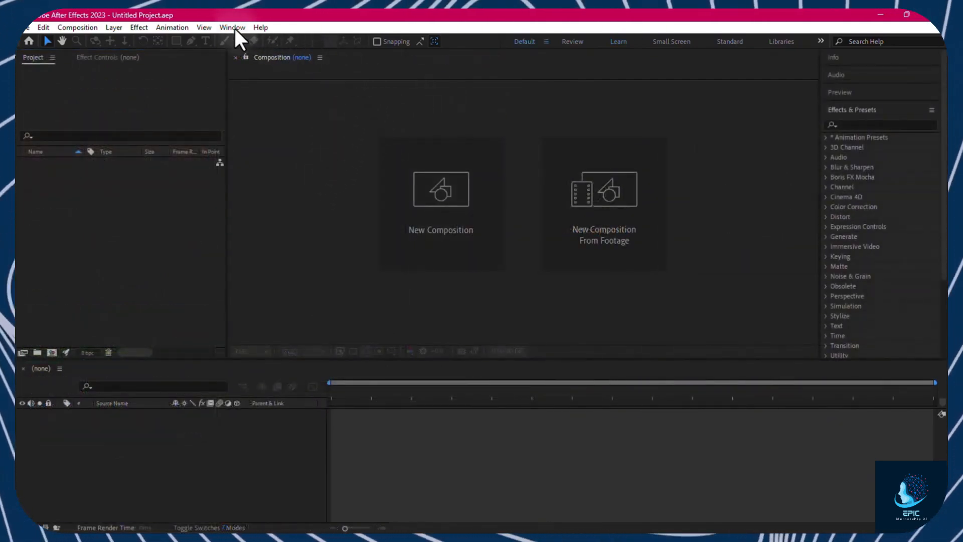
click(233, 27)
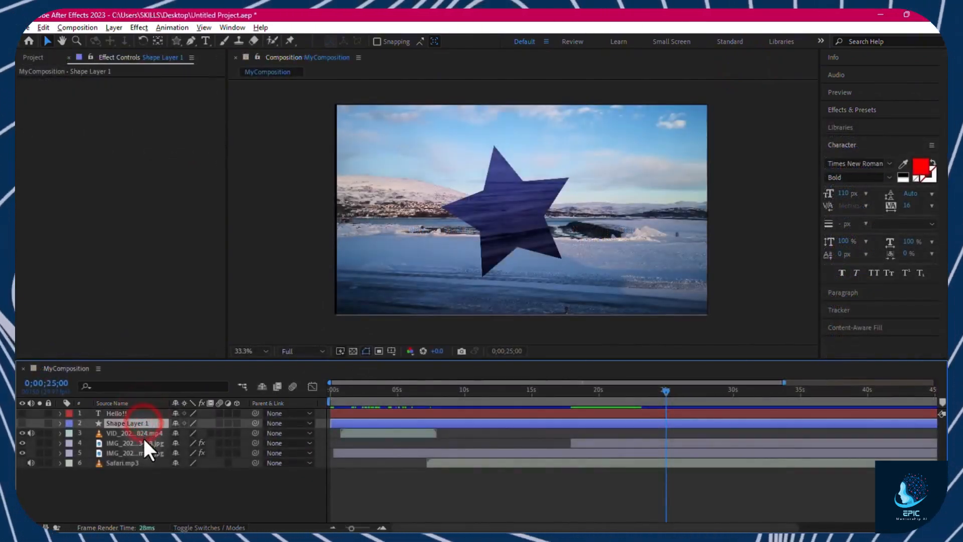
click(126, 453)
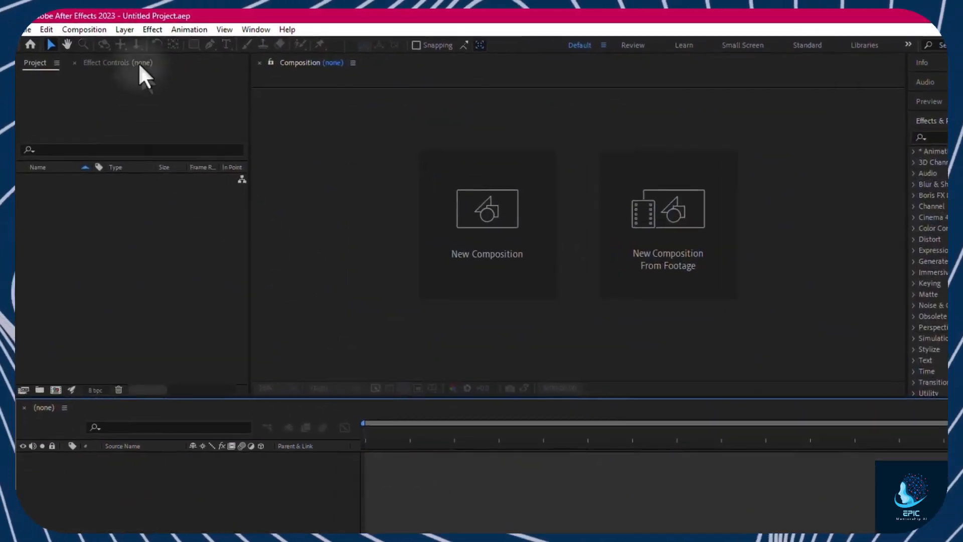
Create MyComposition at 1920x1080, 29.97 fps with duration 0;01;00;00
click(85, 29)
text(MyComposition)
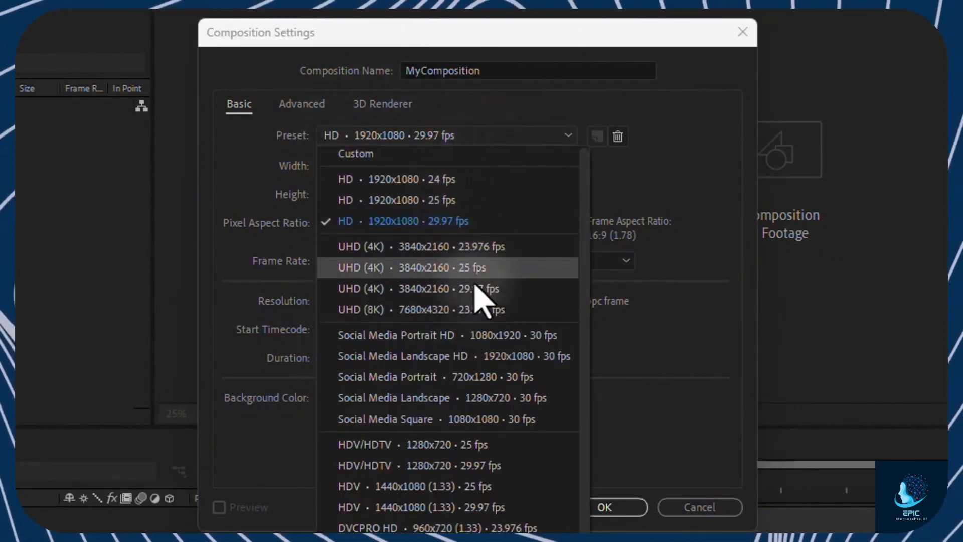
mouse_move(473, 434)
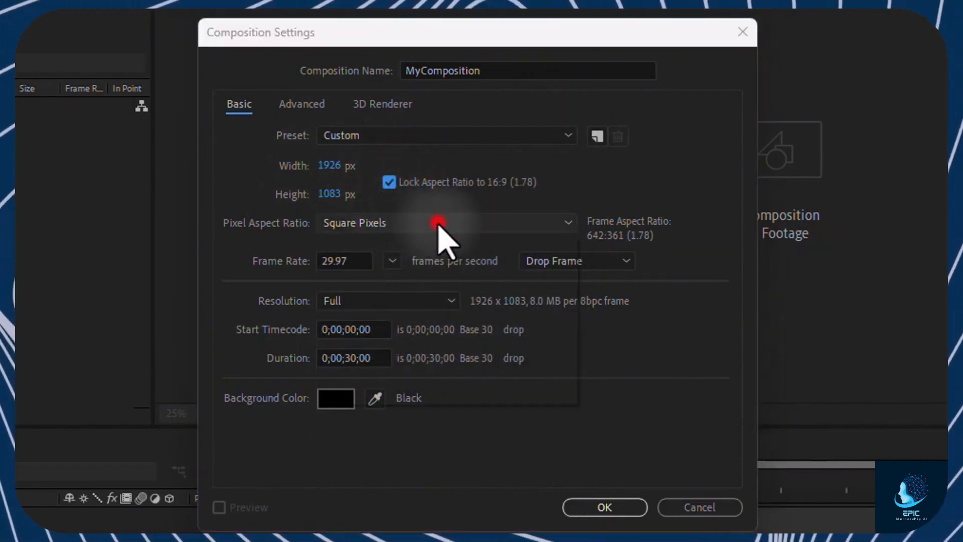
click(357, 261)
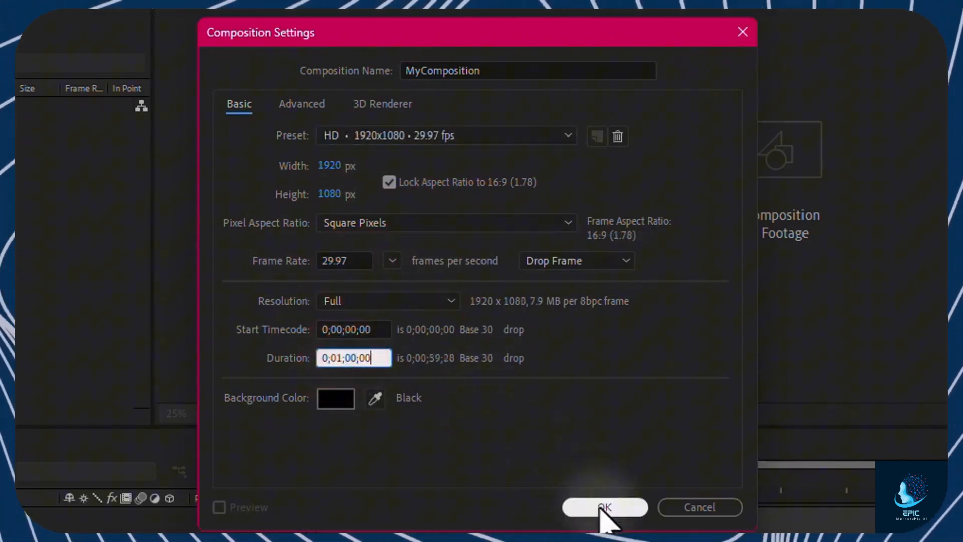
click(604, 521)
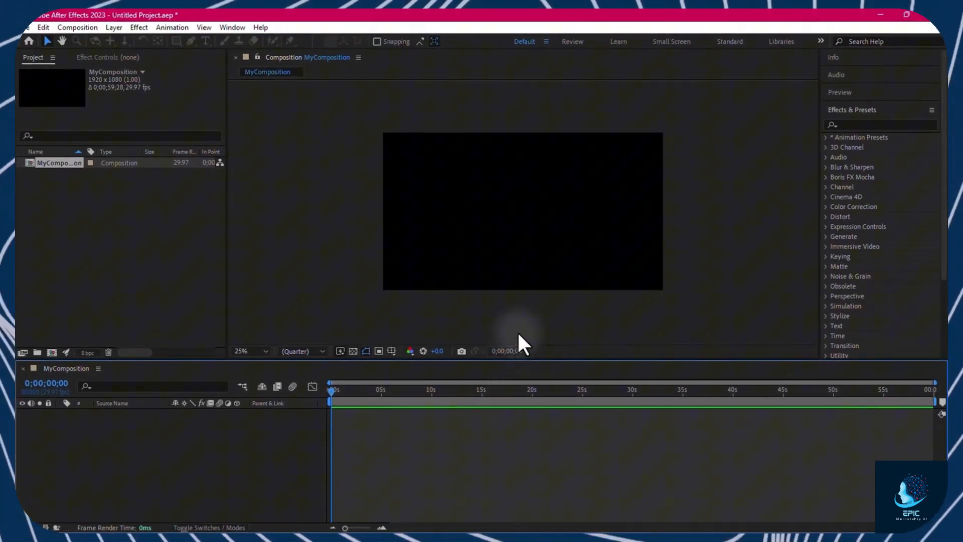
mouse_move(437, 486)
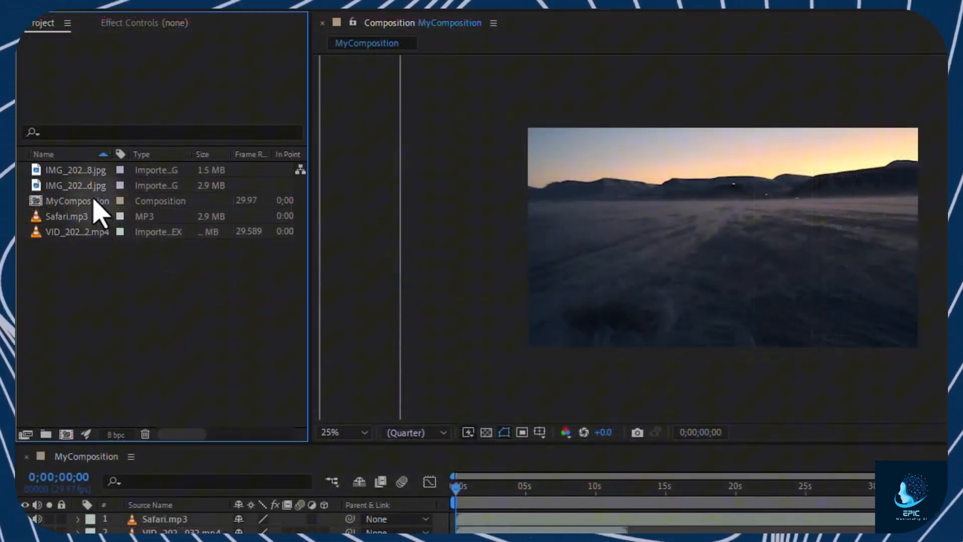
Review MyComposition's settings from the Project panel and accept them unchanged
click(74, 170)
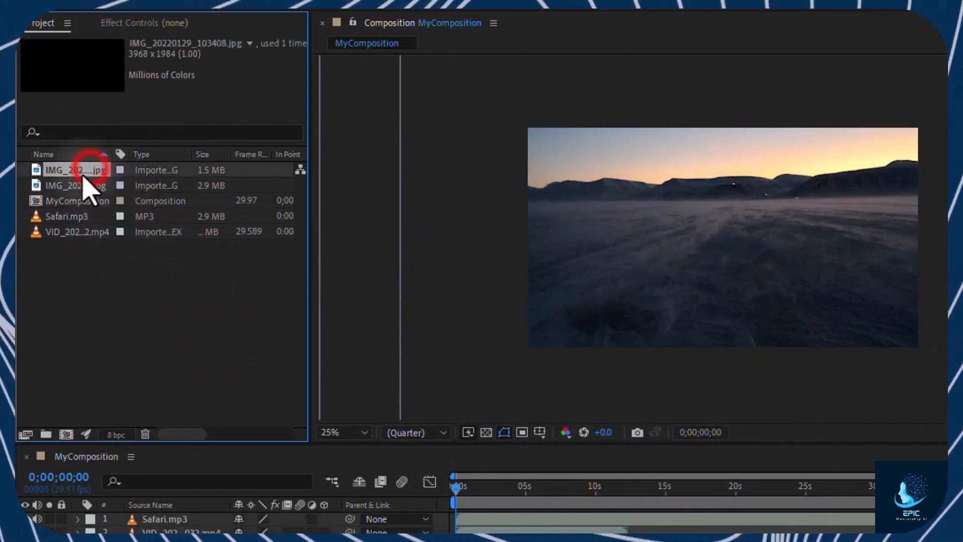
click(75, 201)
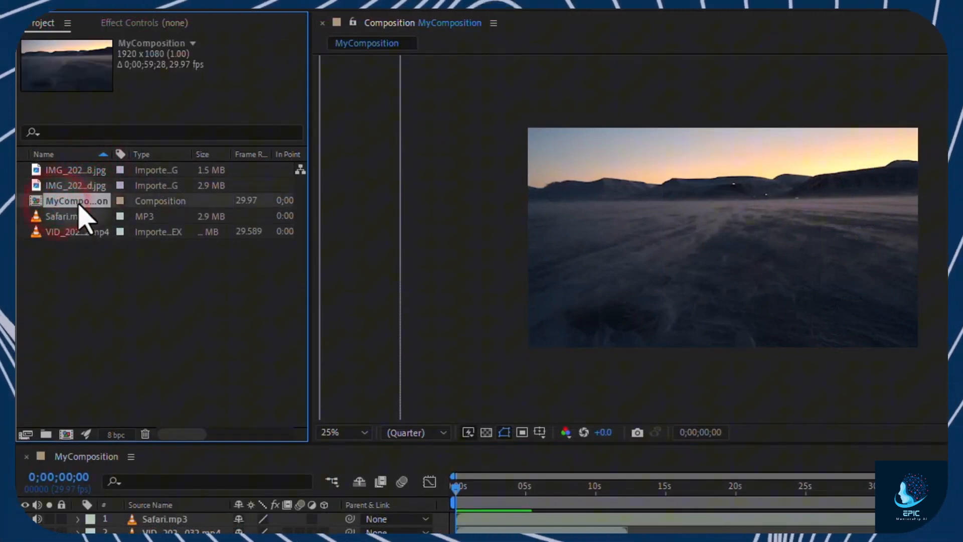
right_click(71, 201)
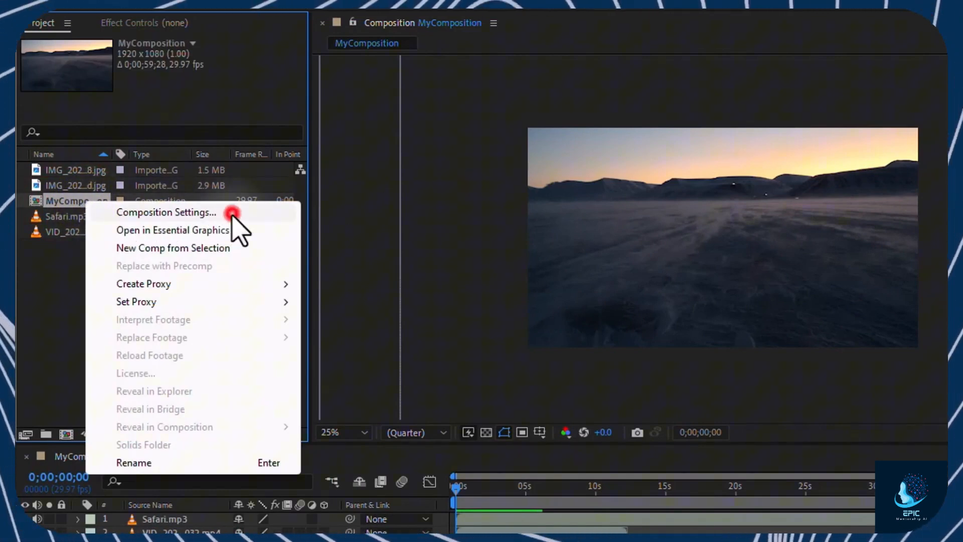
click(167, 213)
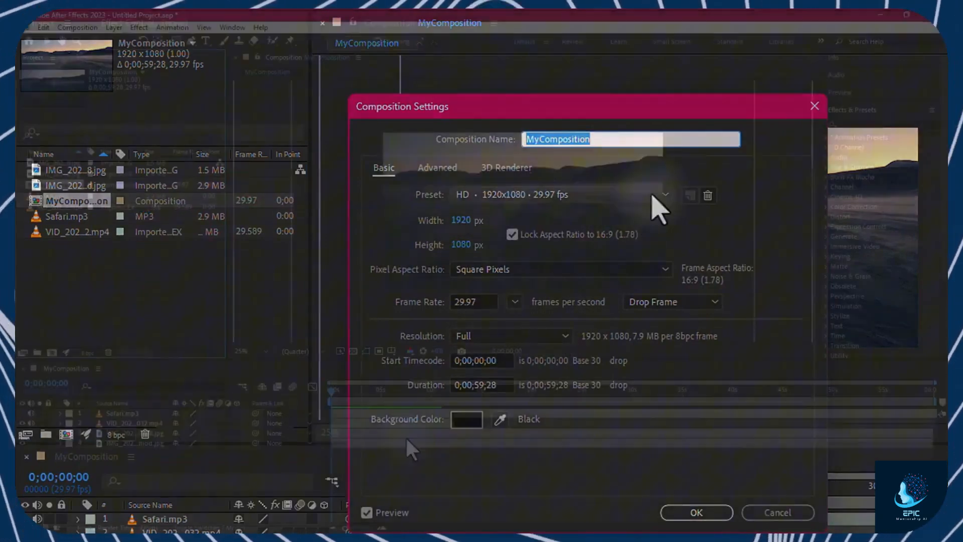
click(696, 511)
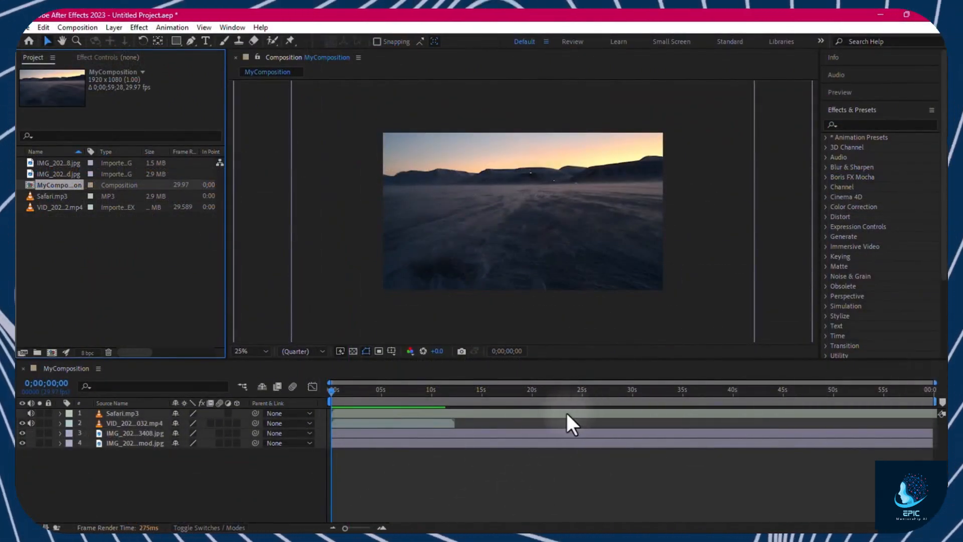
Select the Safari.mp3 audio layer in the MyComposition timeline
click(122, 413)
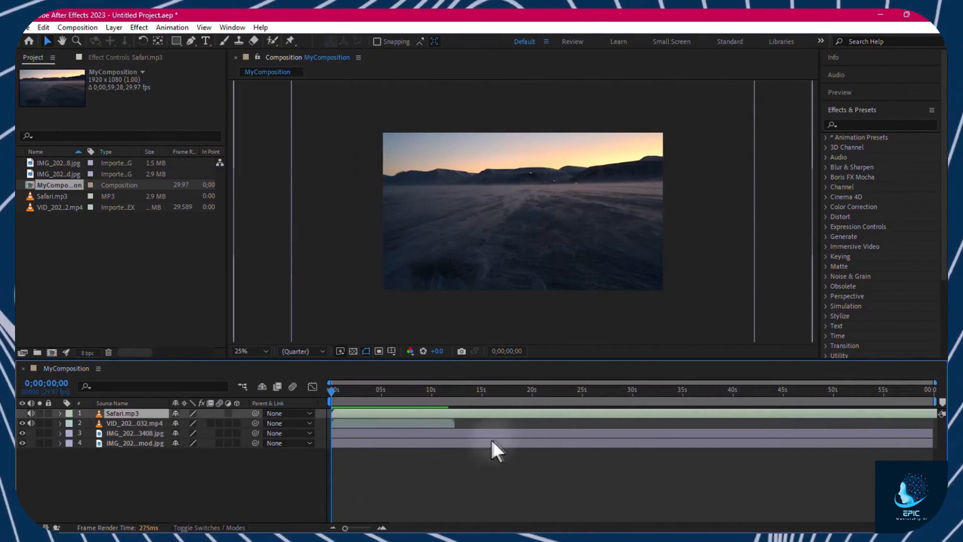
click(383, 423)
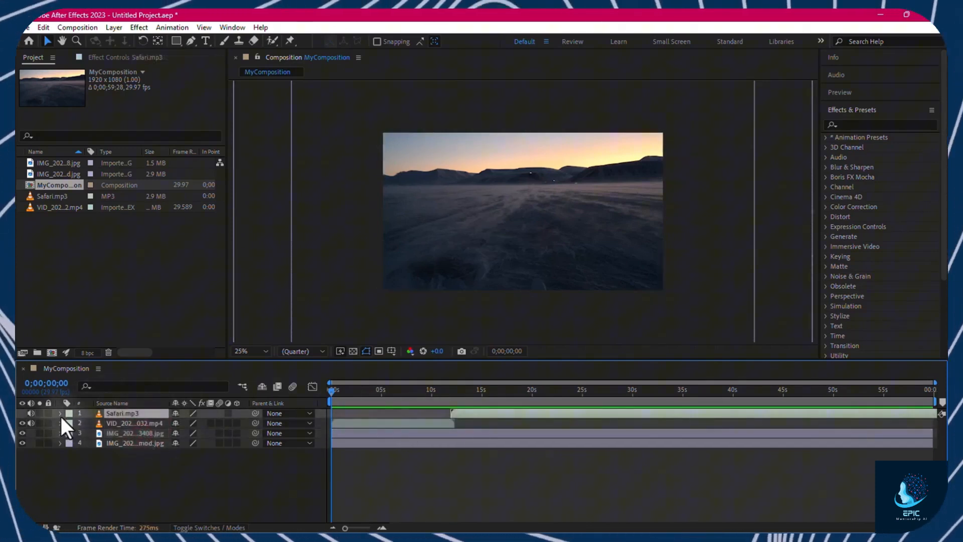
click(63, 412)
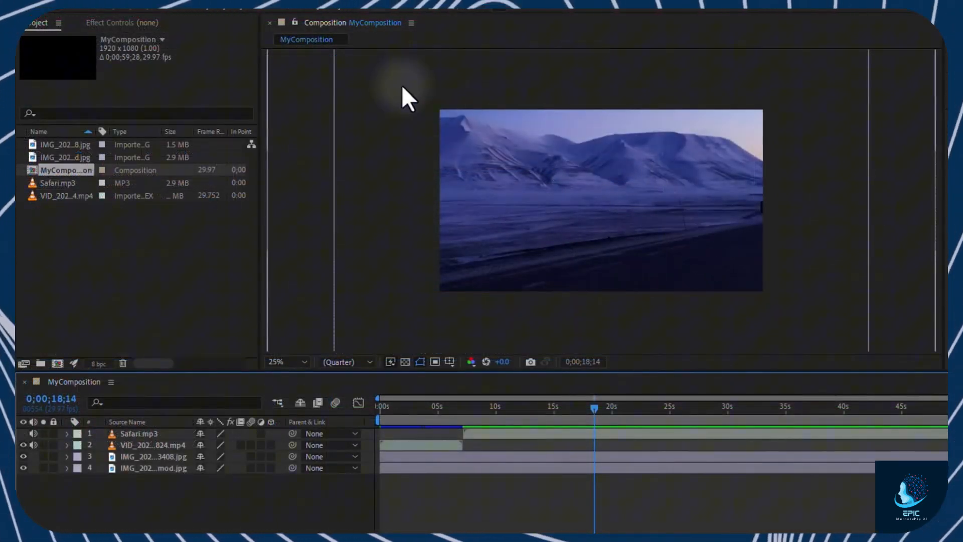
click(151, 457)
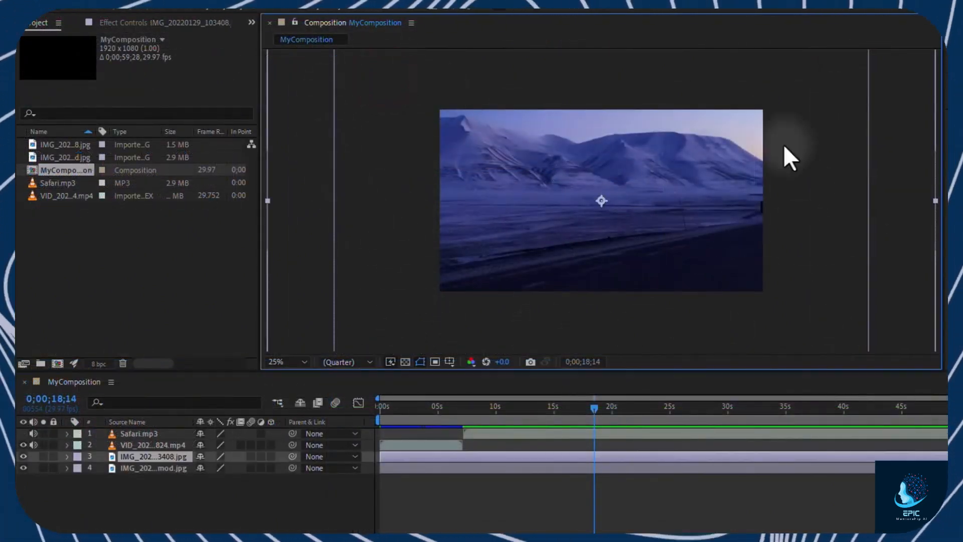
mouse_move(672, 432)
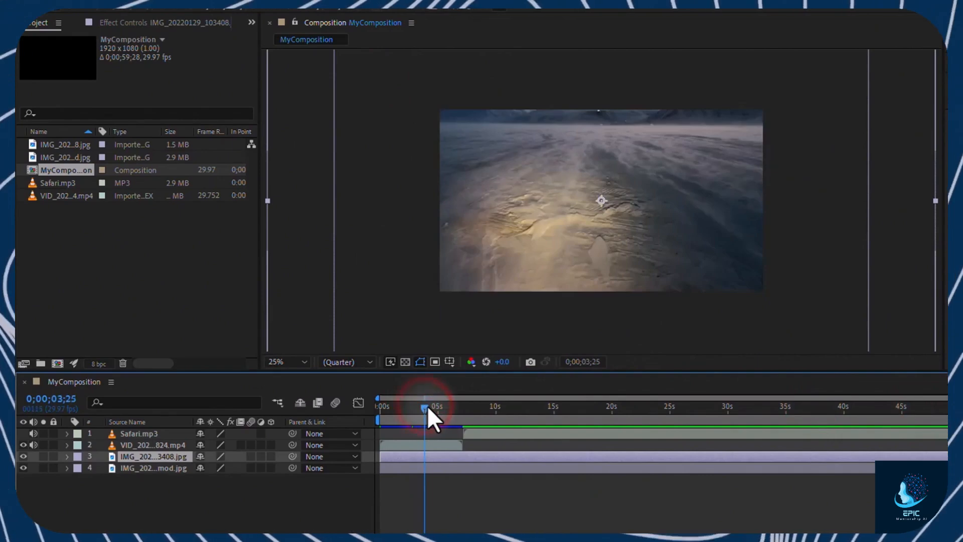
drag(424, 417, 434, 417)
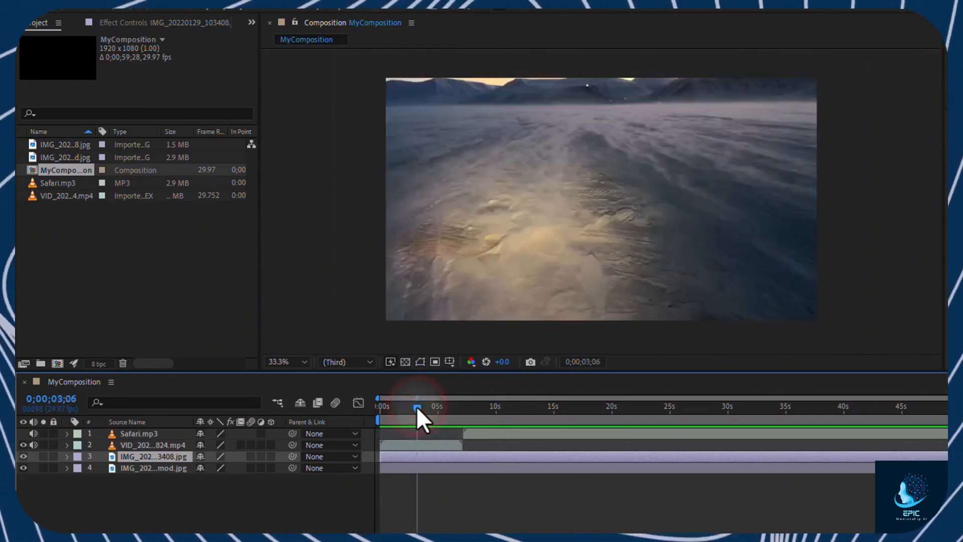
drag(418, 411, 434, 412)
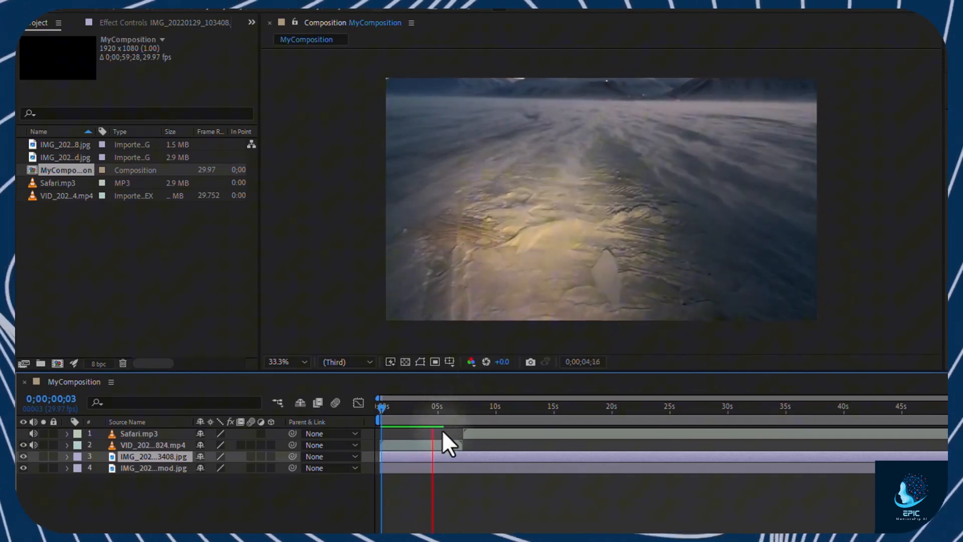
drag(443, 436, 457, 436)
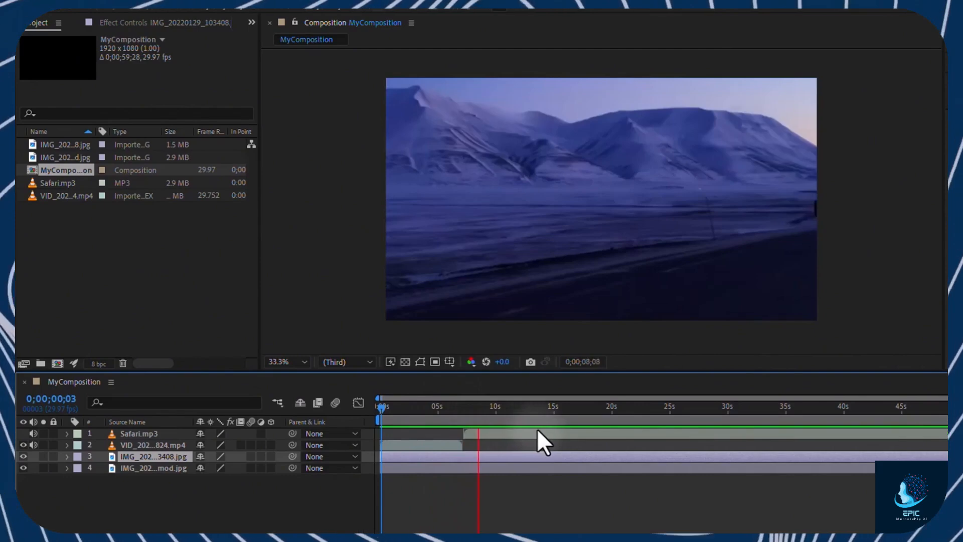
click(494, 408)
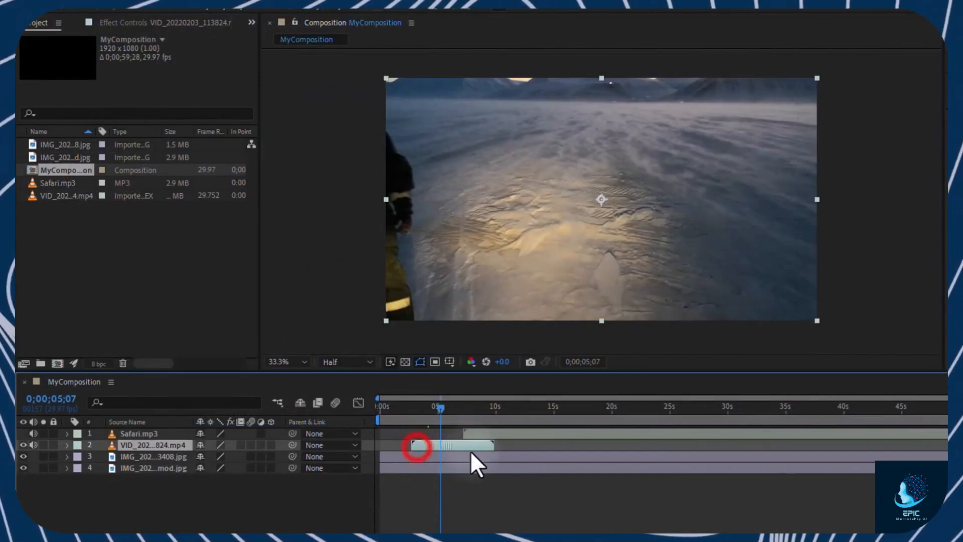
Shift the video clip's bar so it starts about eight seconds into the composition
drag(449, 444, 518, 444)
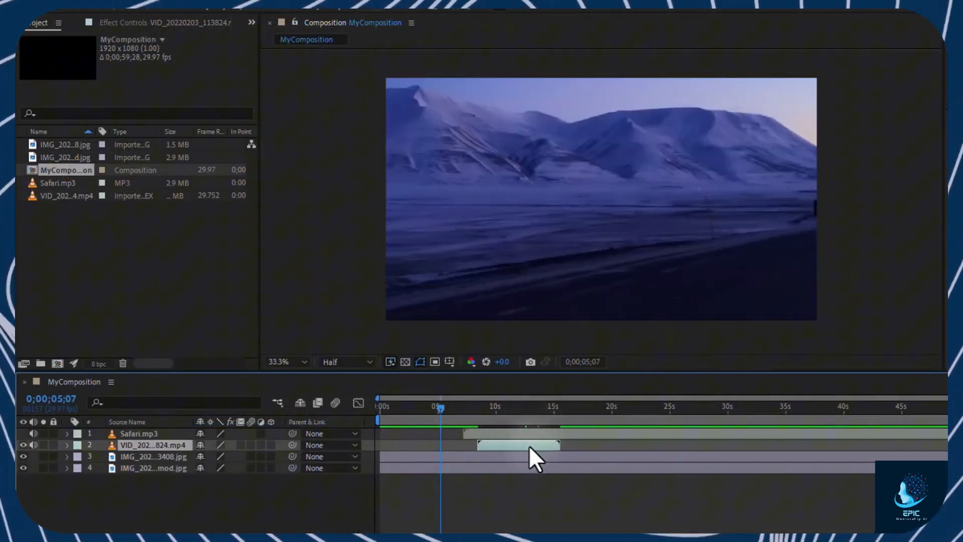
drag(518, 445, 422, 444)
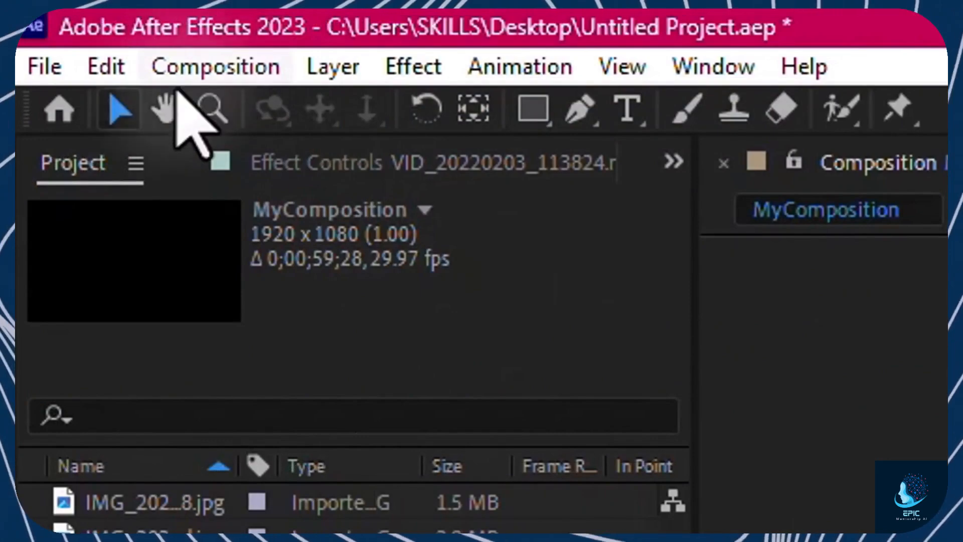
mouse_move(119, 112)
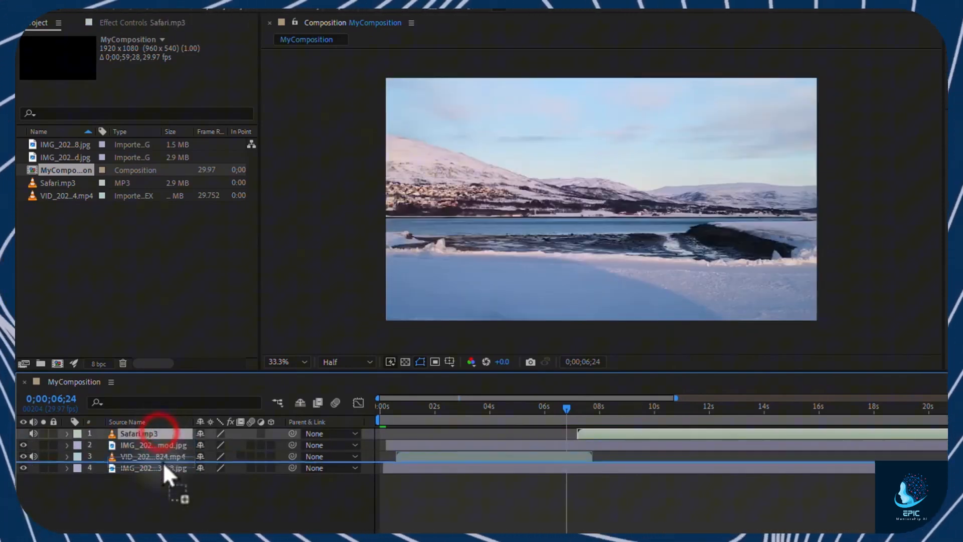
Move Safari.mp3 to the bottom of the layer stack and select the video clip's bar
drag(139, 433, 138, 468)
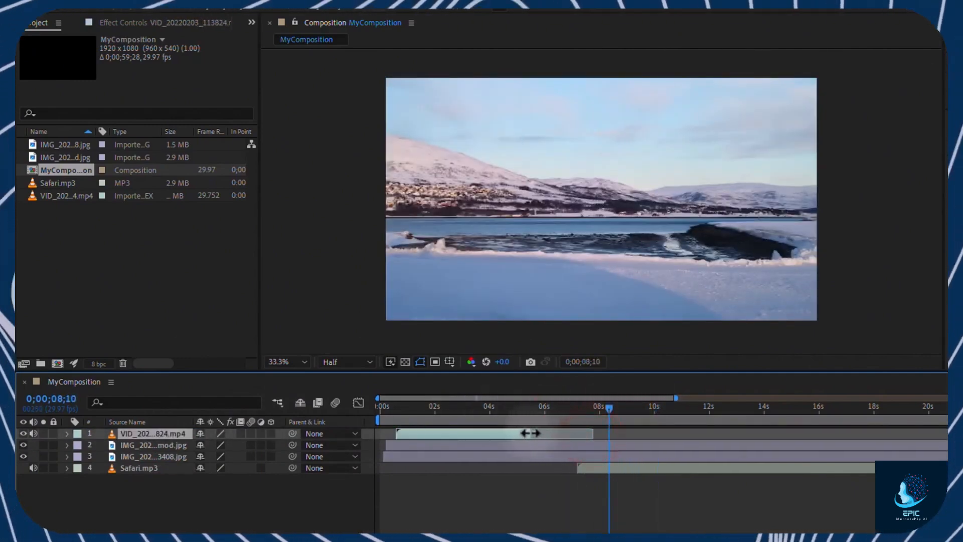
click(465, 407)
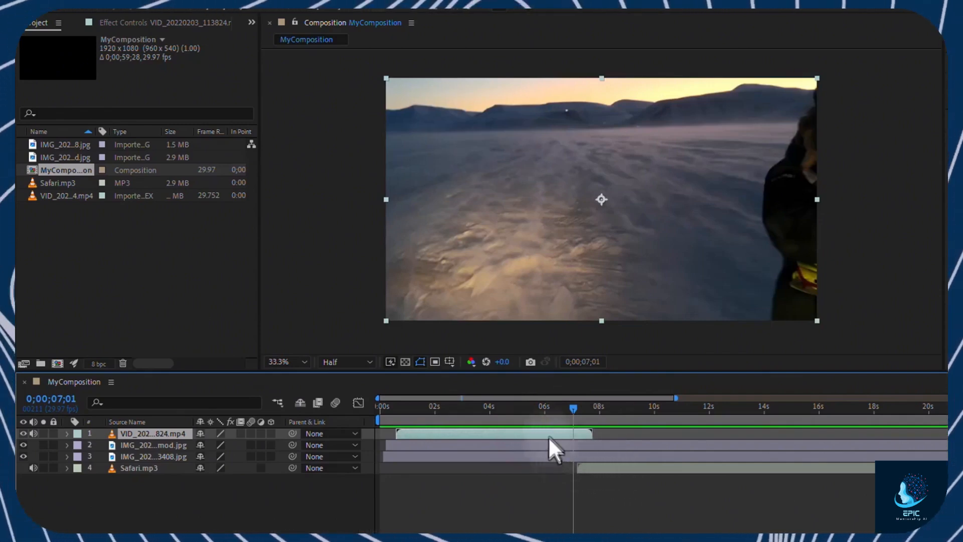
right_click(552, 448)
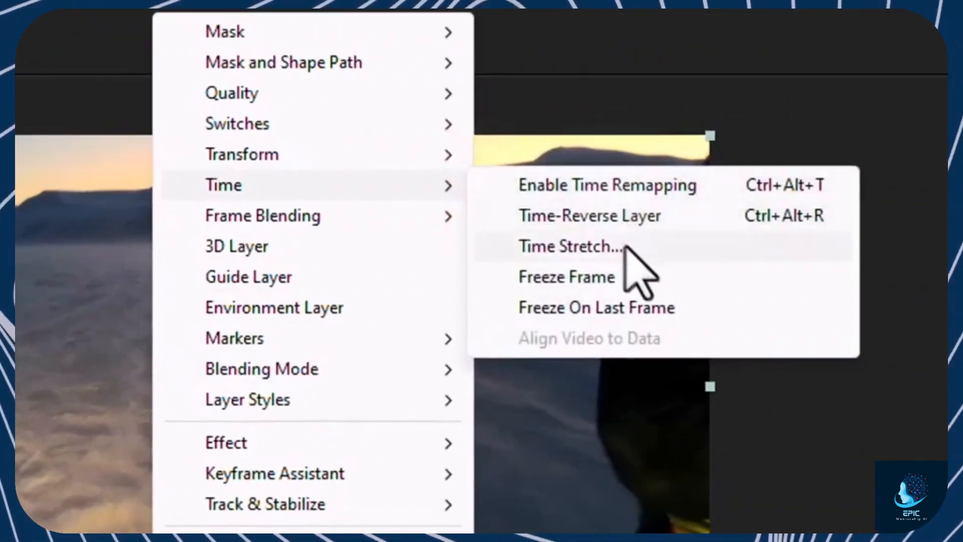
Time-stretch the video clip to roughly half its original seven-second length
click(568, 247)
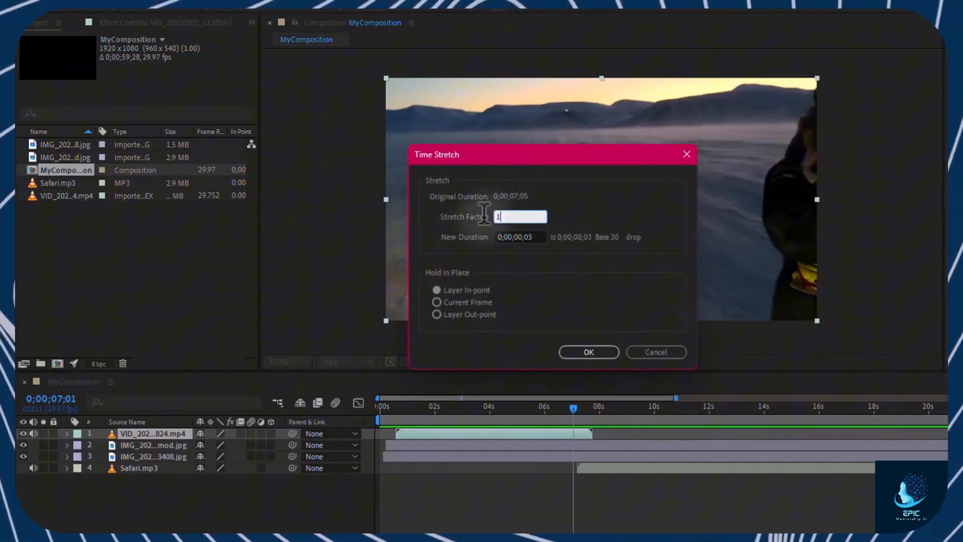
click(588, 352)
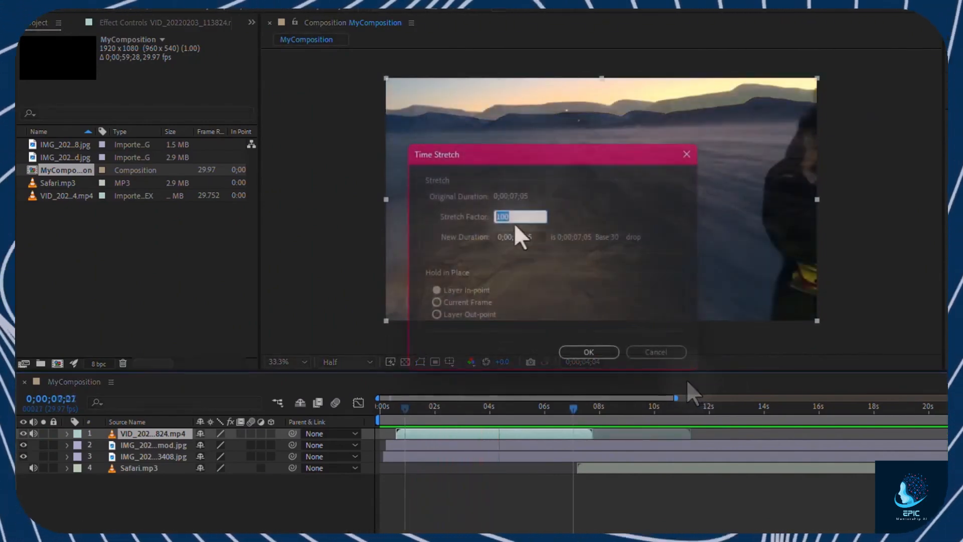
click(589, 352)
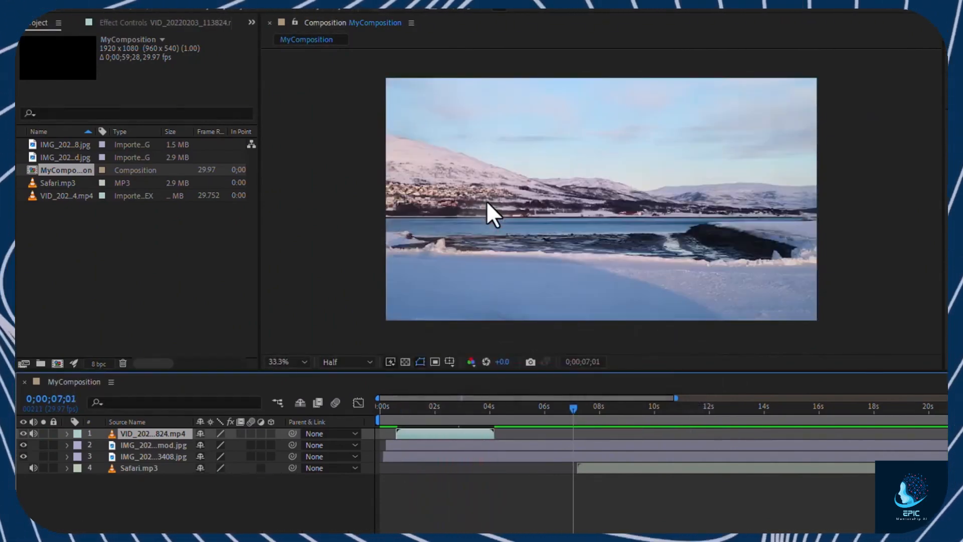
click(421, 407)
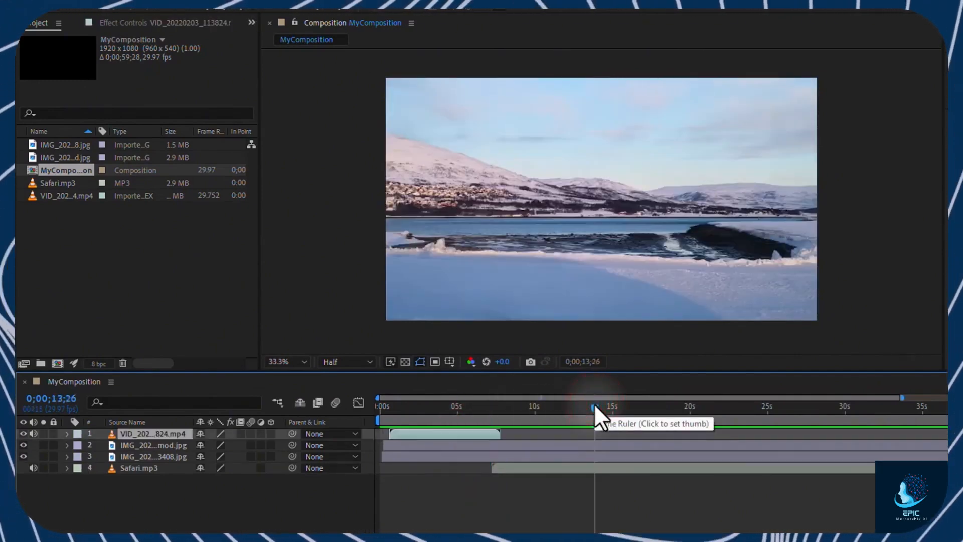
drag(595, 409, 630, 408)
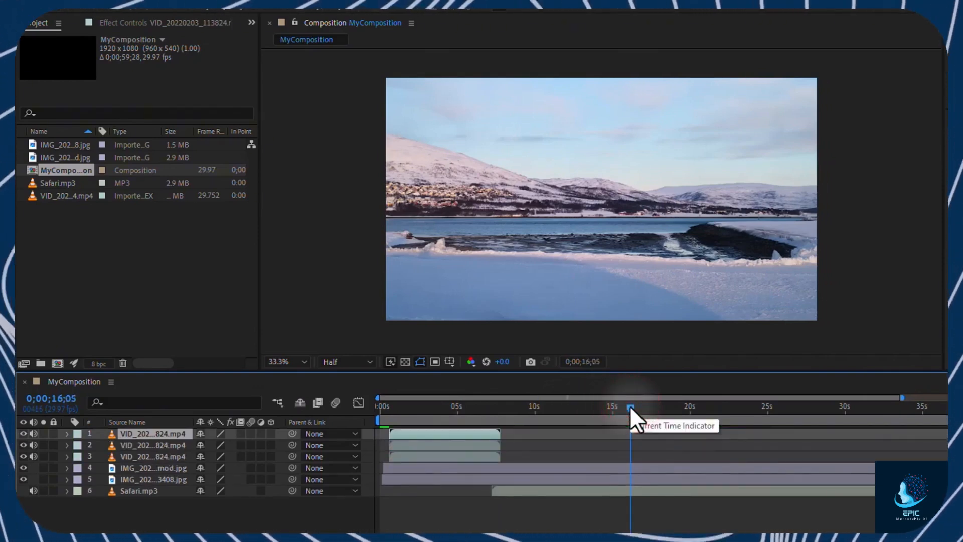
click(449, 462)
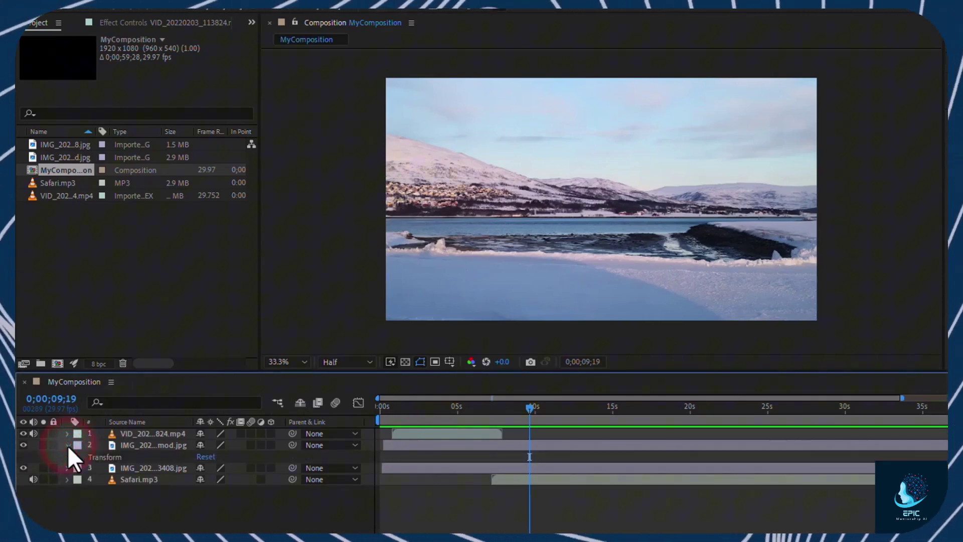
Expand the lake image's Transform and its Scale value, reading about 64 percent
click(68, 447)
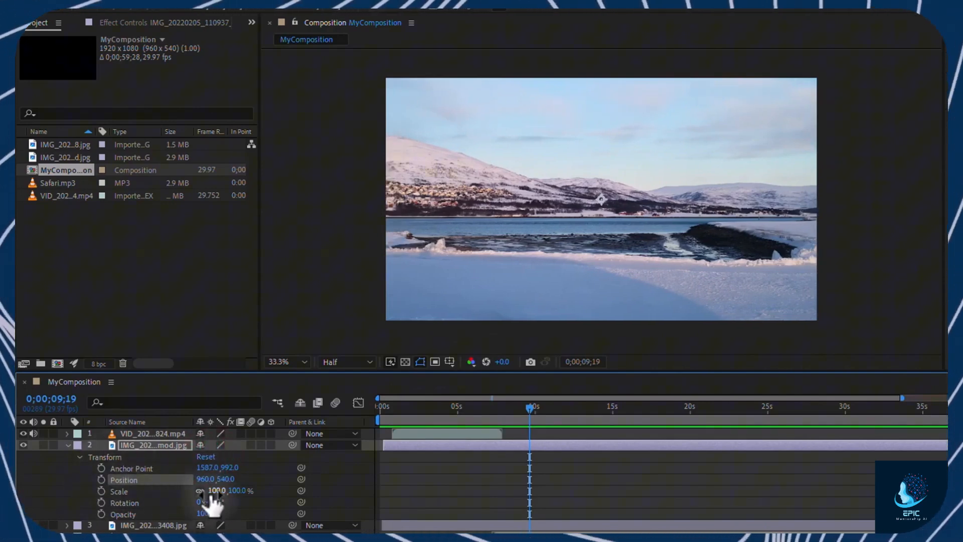
click(68, 445)
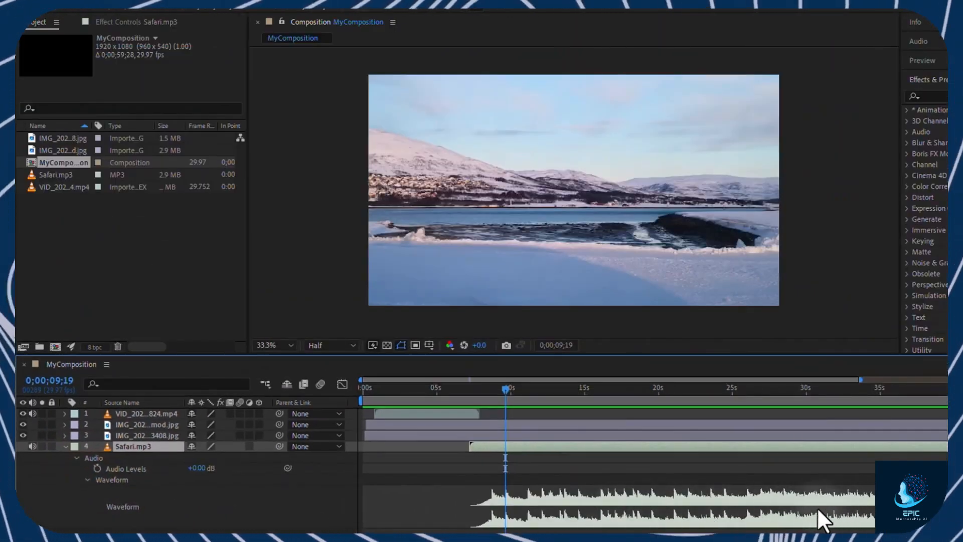
click(66, 445)
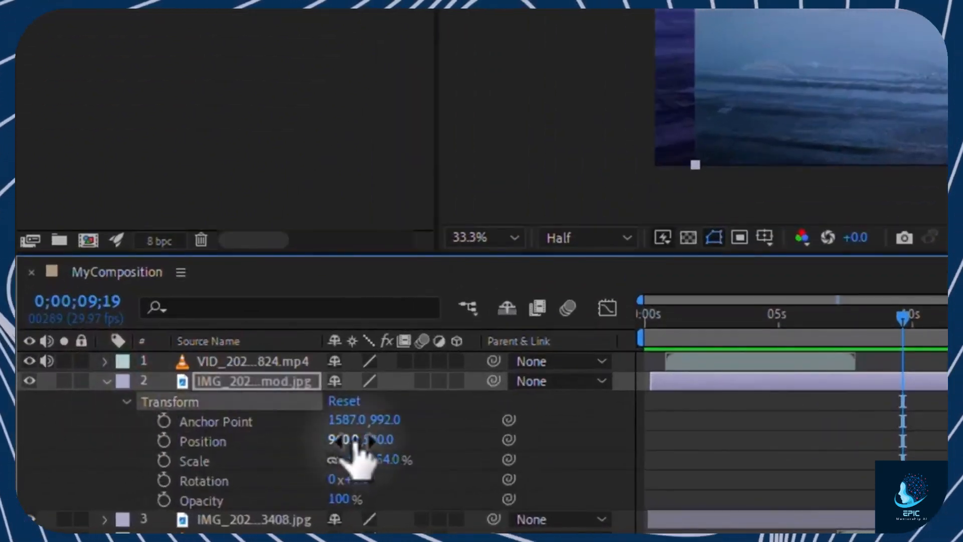
Reposition and unevenly rescale the lake image until it fills the composition frame
drag(360, 439, 385, 439)
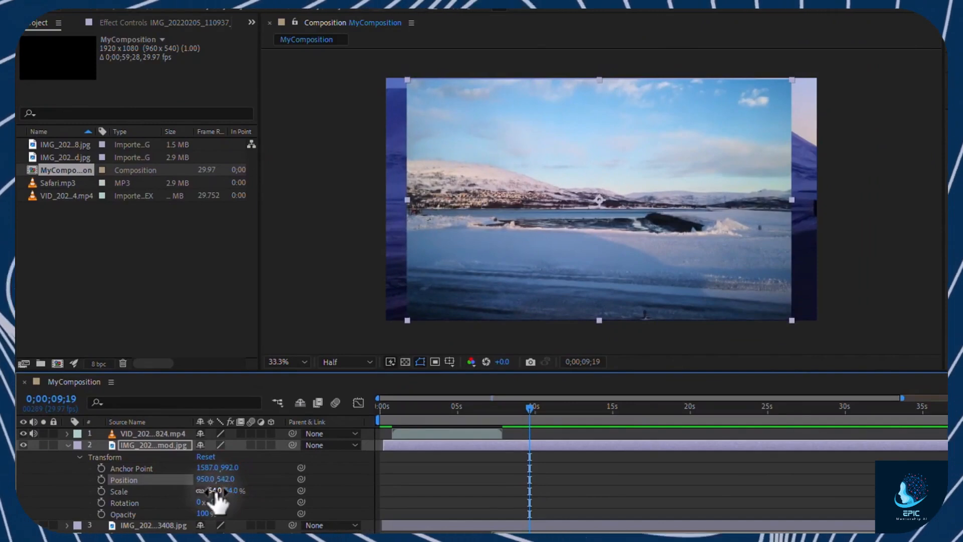
drag(215, 491, 215, 498)
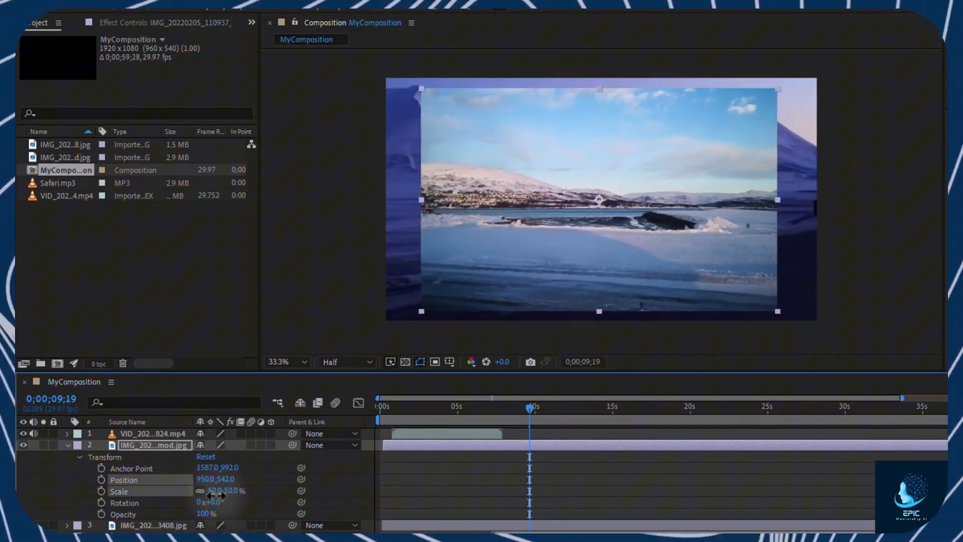
drag(212, 491, 220, 490)
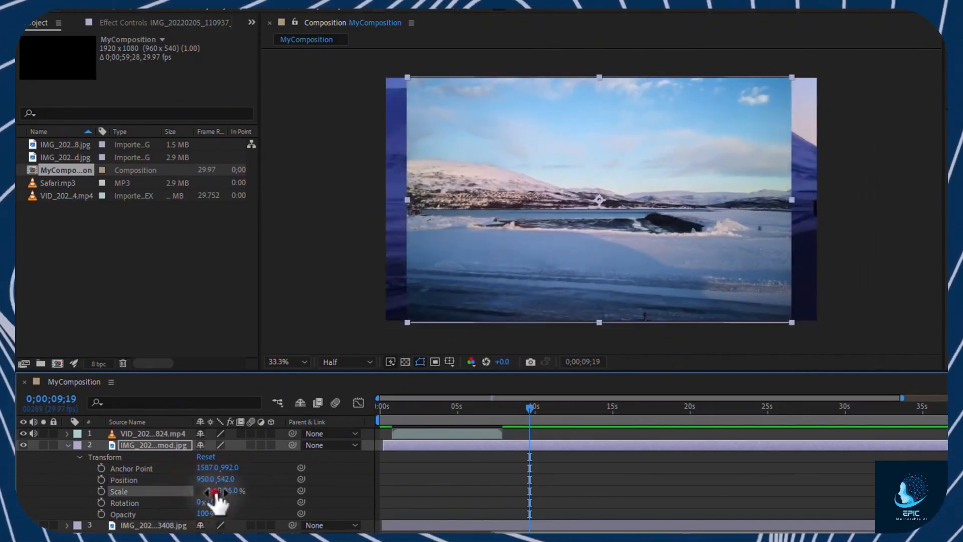
drag(215, 491, 231, 491)
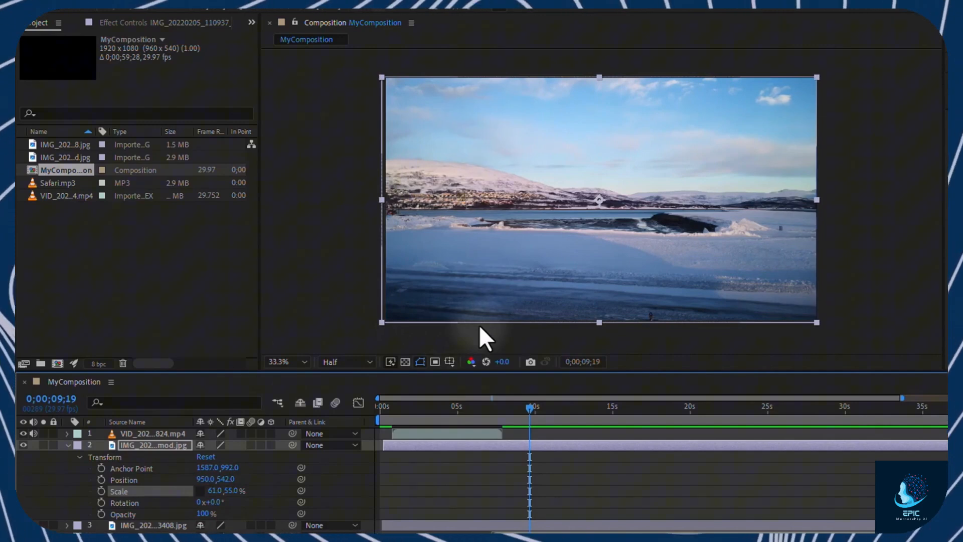
drag(218, 503, 234, 503)
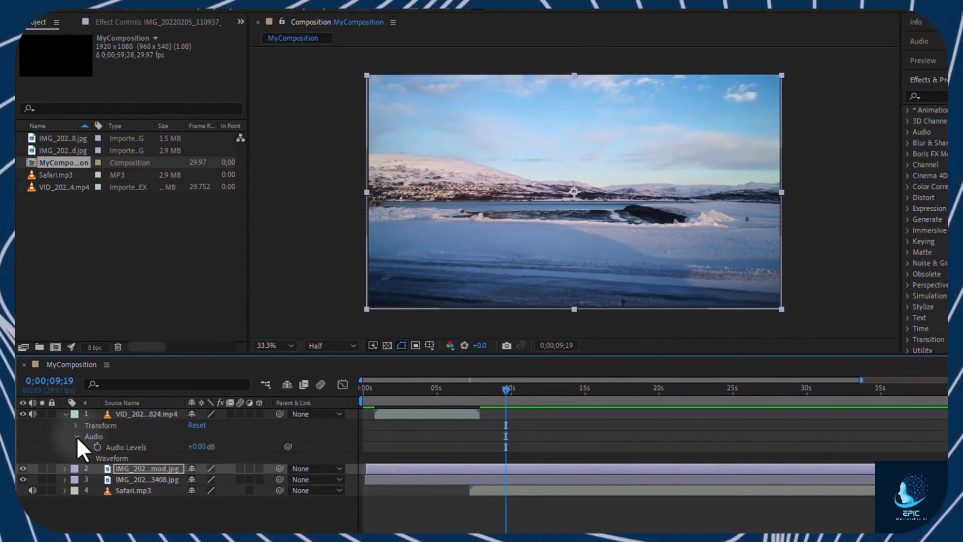
Collapse the video clip's property groups and select the lake image layer
click(76, 425)
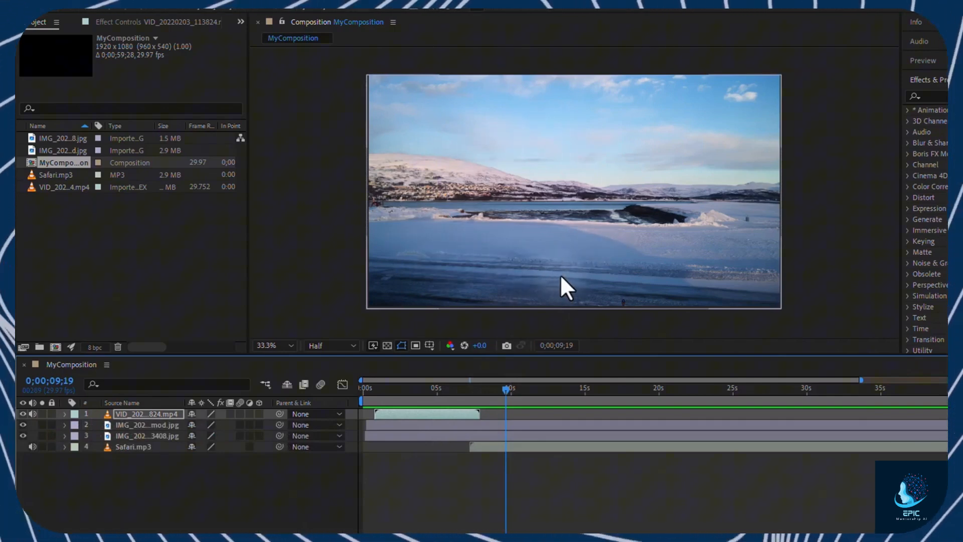
click(165, 448)
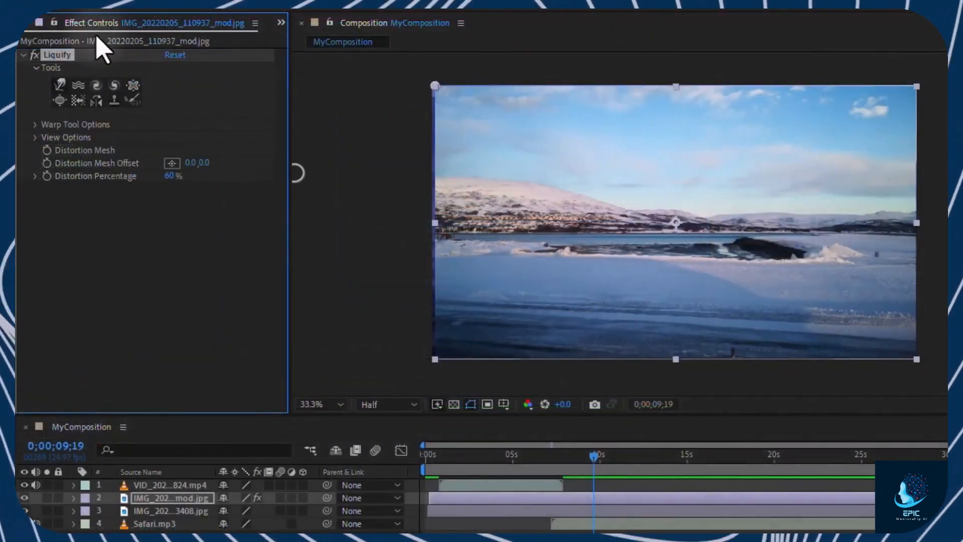
Set the Liquify brush size to 271 and reveal the effect's properties under the mod.jpg layer
click(36, 125)
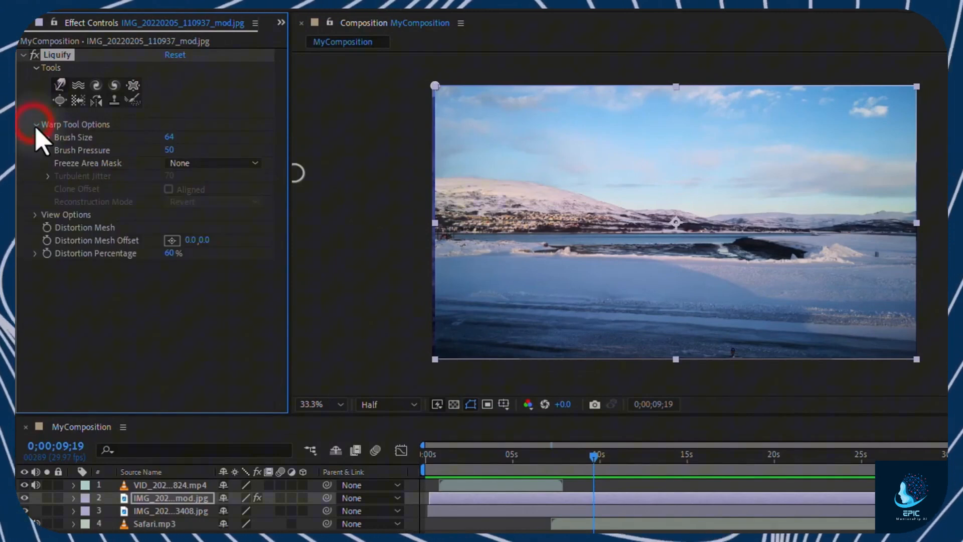
drag(171, 137, 246, 137)
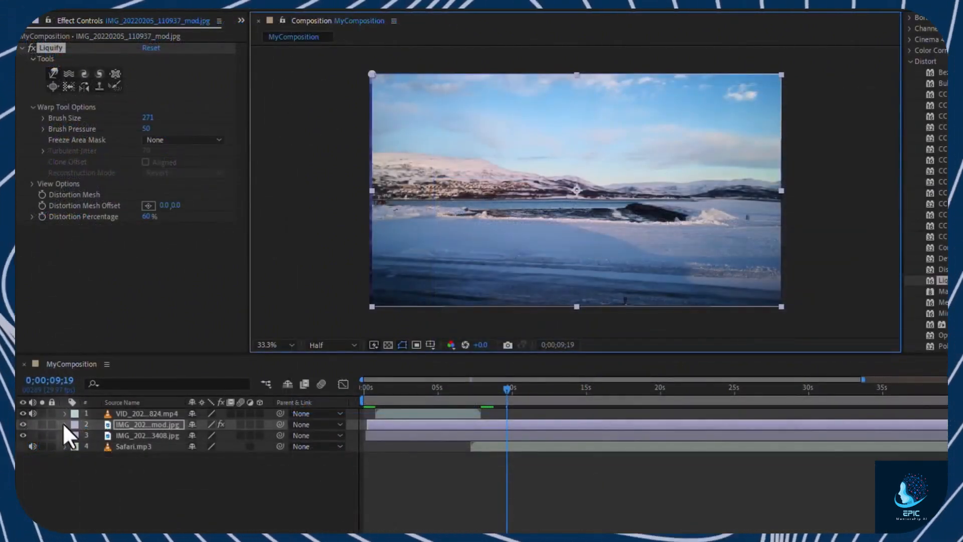
click(68, 424)
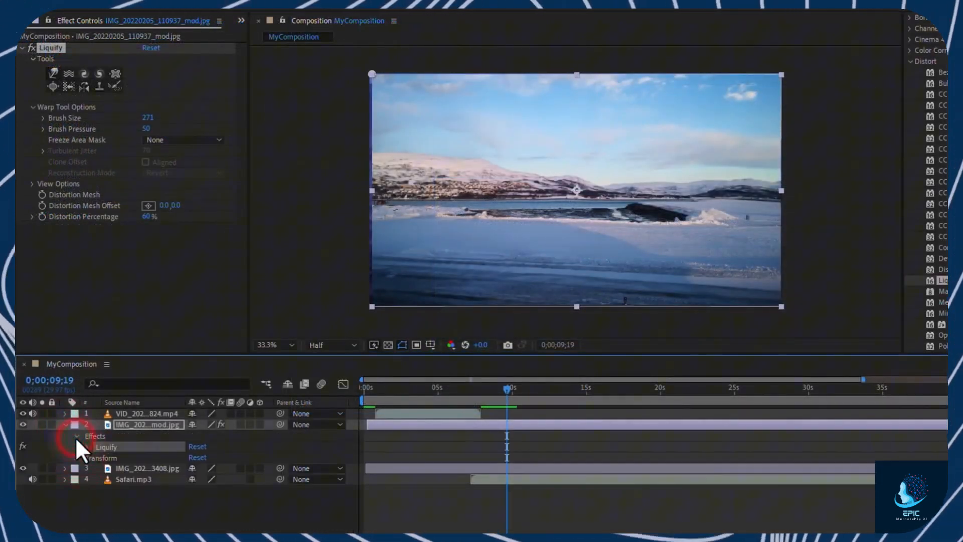
click(89, 447)
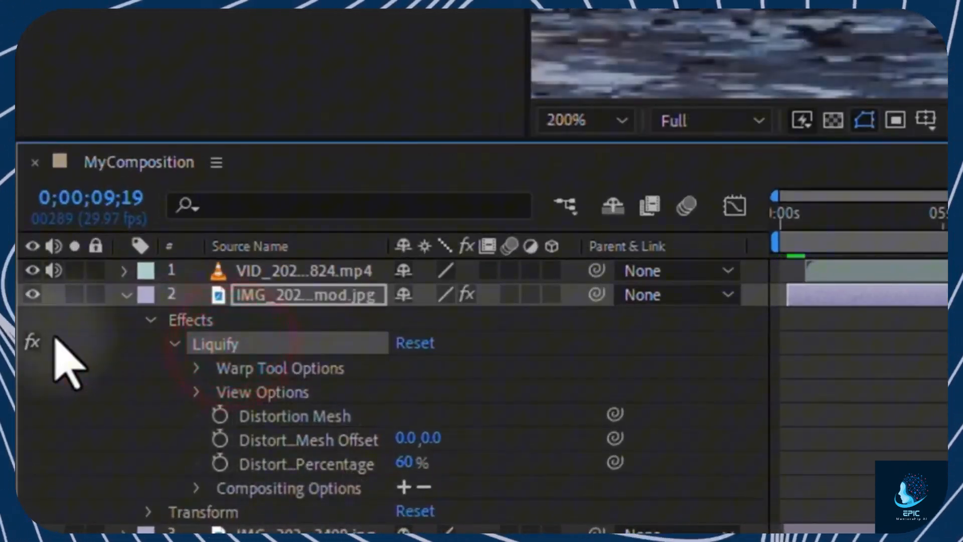
mouse_move(30, 368)
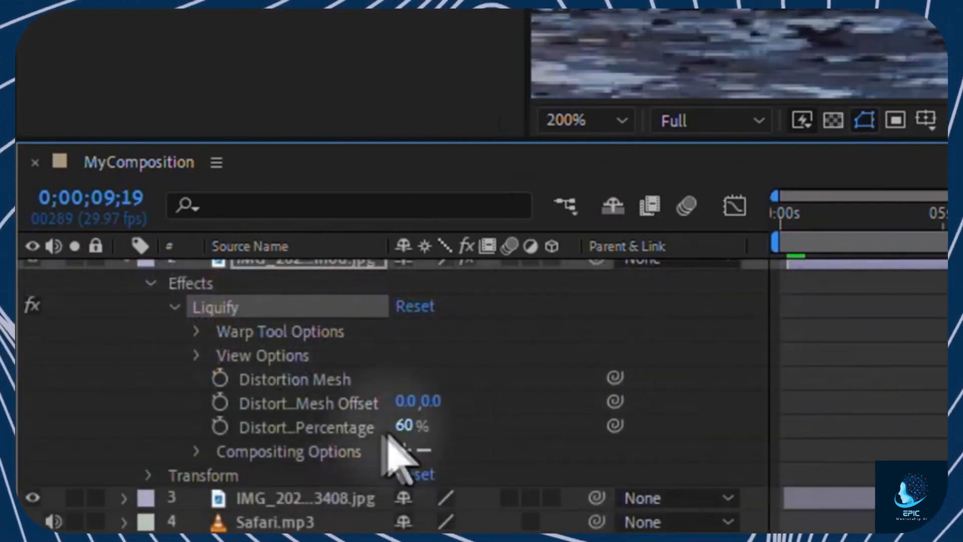
mouse_move(220, 427)
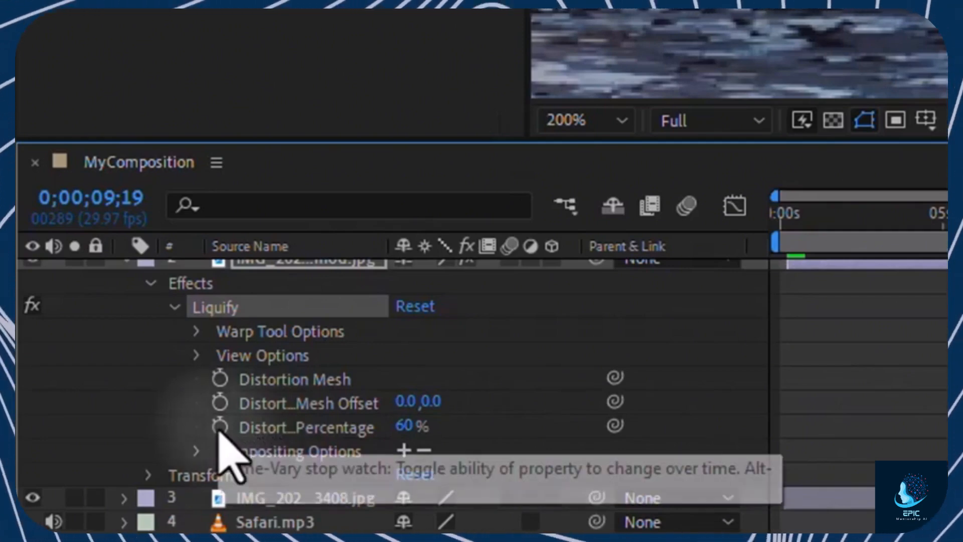
mouse_move(220, 451)
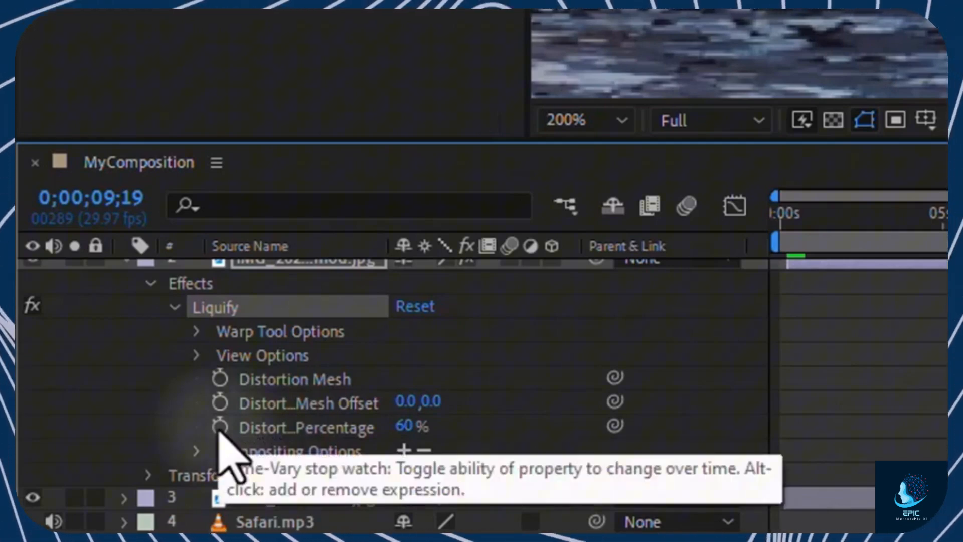
Keyframe Liquify Distortion Percentage from 60% rising to 200% at about 13 seconds
click(220, 426)
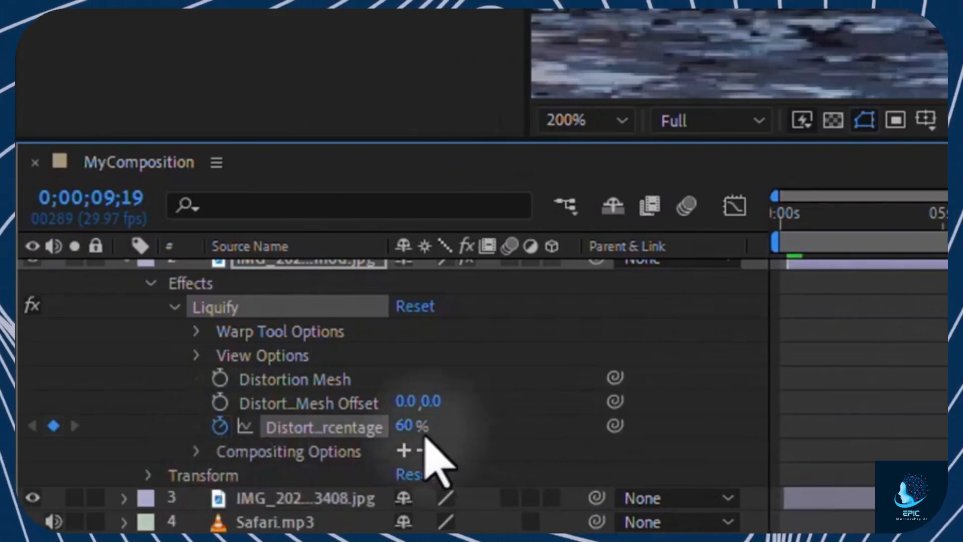
mouse_move(581, 394)
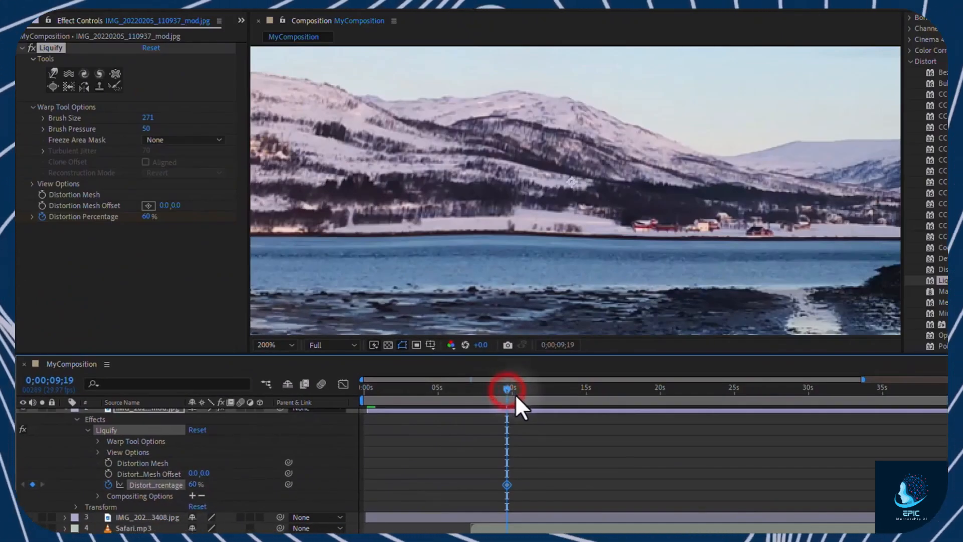
drag(507, 390, 557, 389)
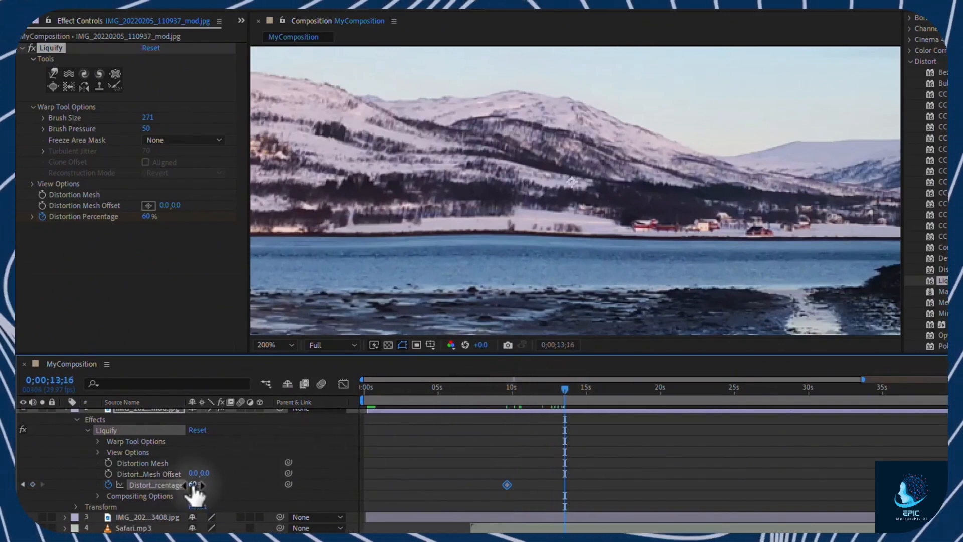
drag(190, 484, 283, 485)
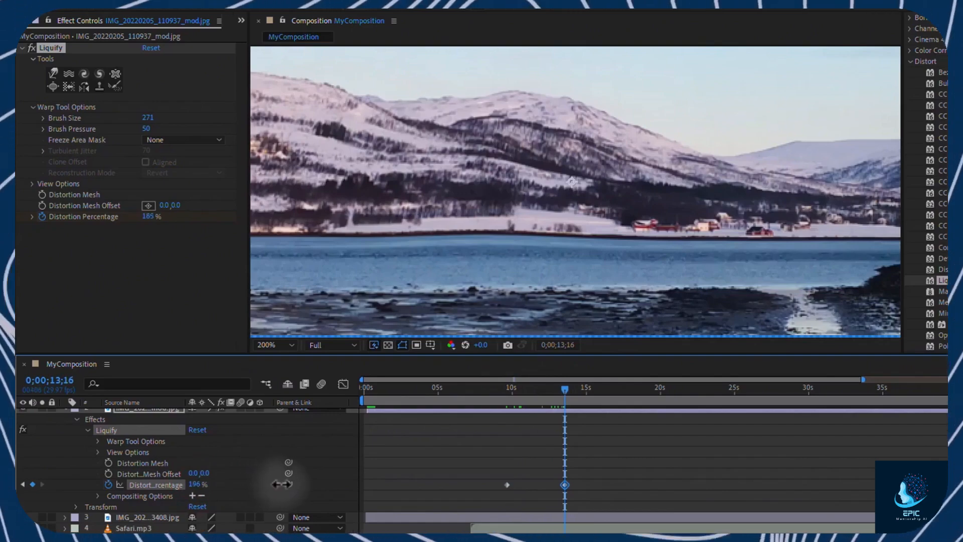
click(481, 399)
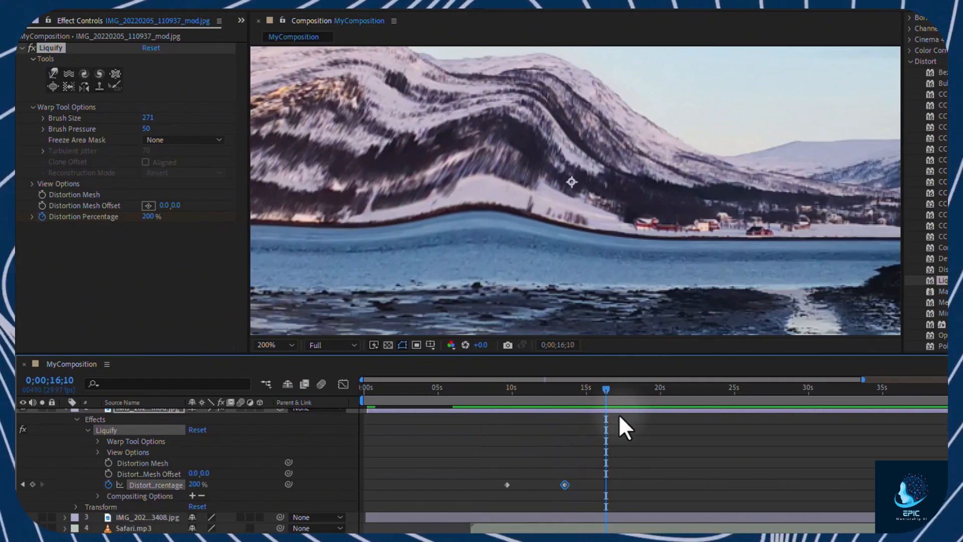
click(564, 499)
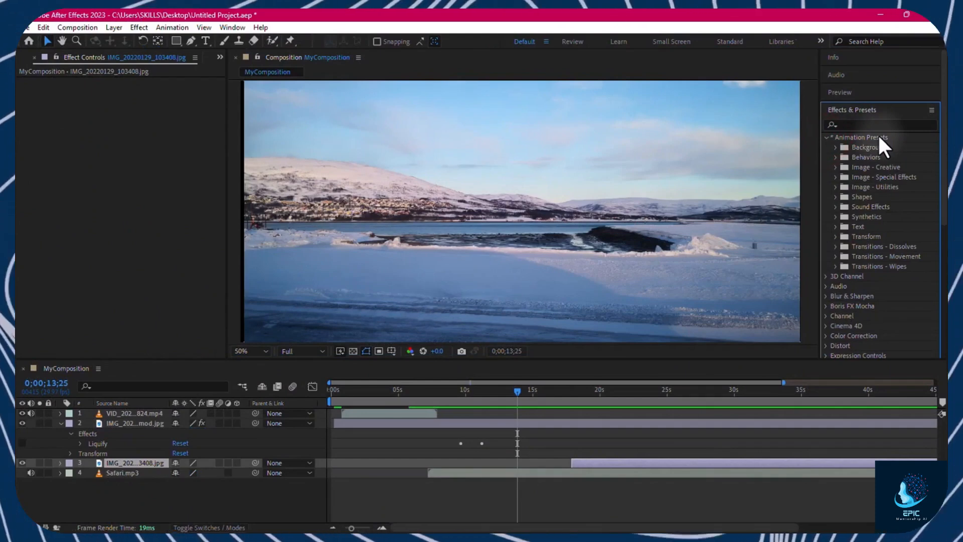
Expand the Image - Creative animation presets folder in Effects & Presets
click(837, 167)
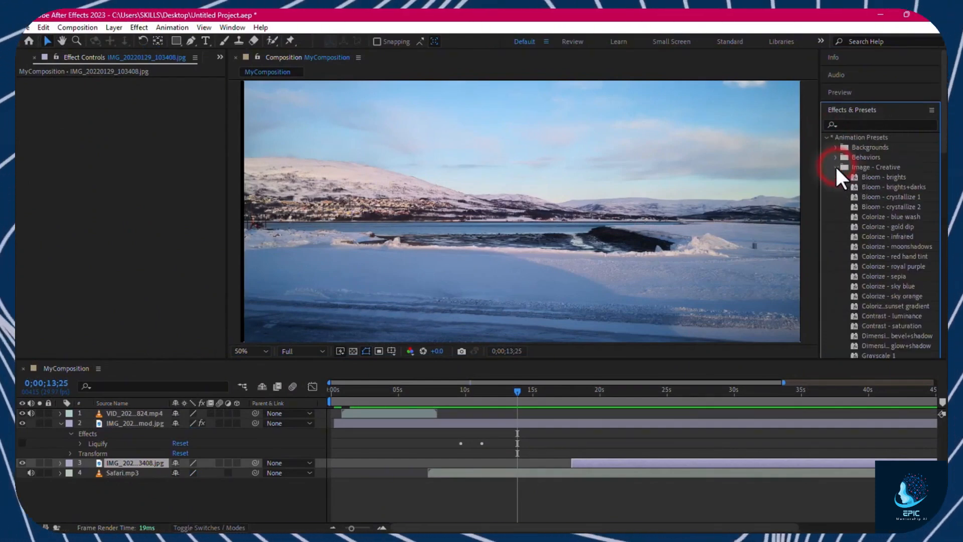
mouse_move(896, 306)
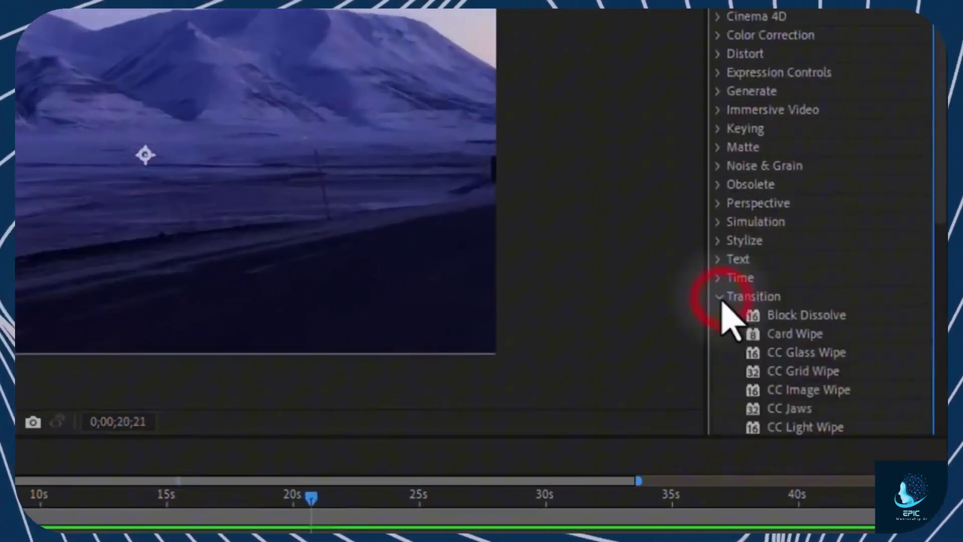
Apply CC Image Wipe to the 103408 image with a first Completion keyframe and Border Softness 19%
scroll(down, 3)
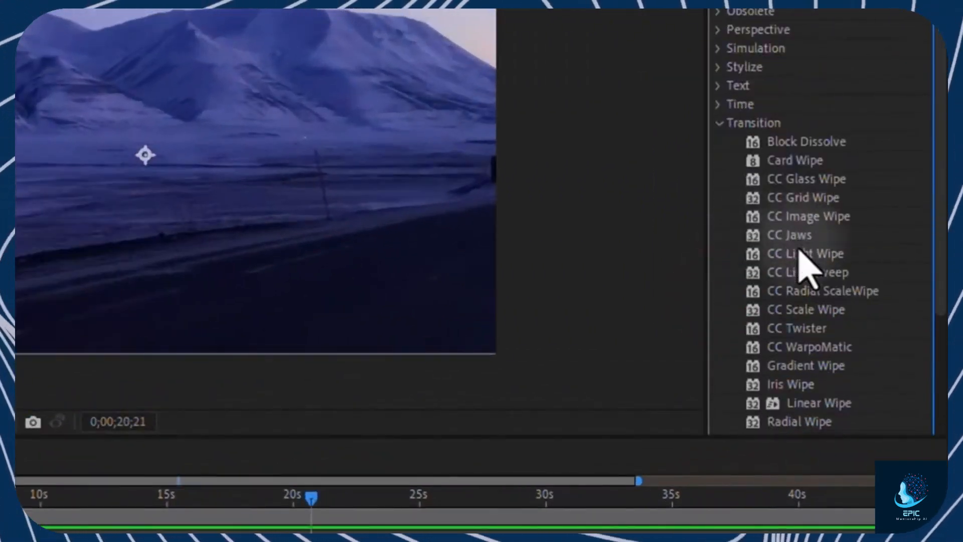
mouse_move(824, 229)
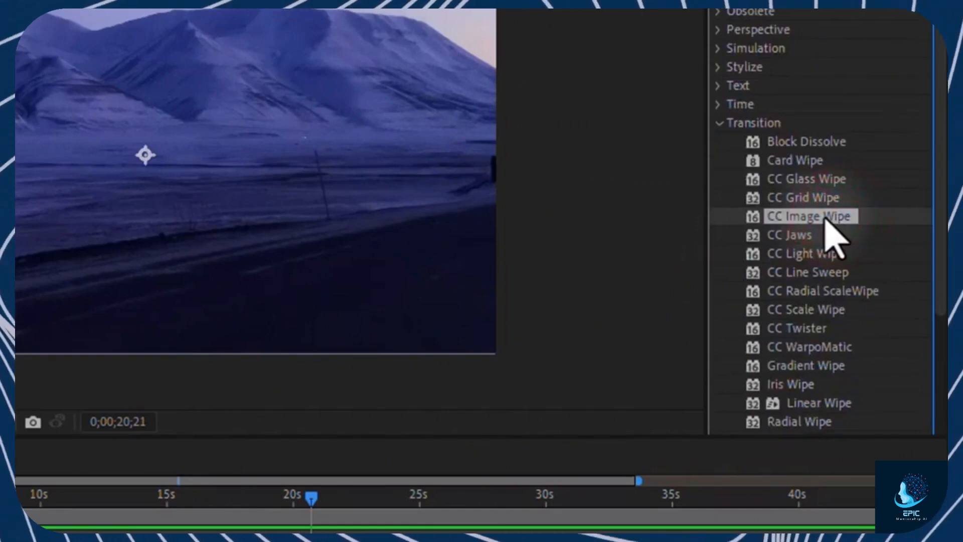
double_click(808, 216)
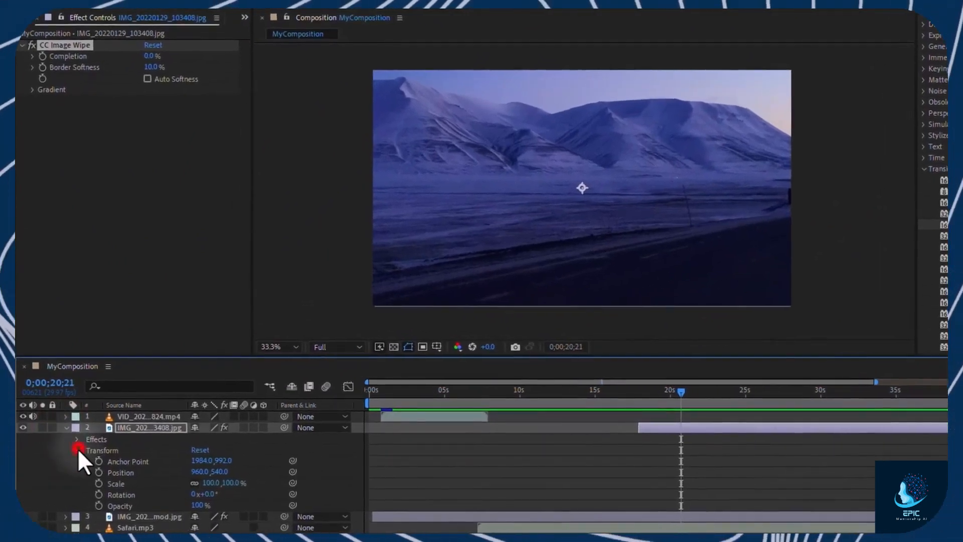
click(76, 440)
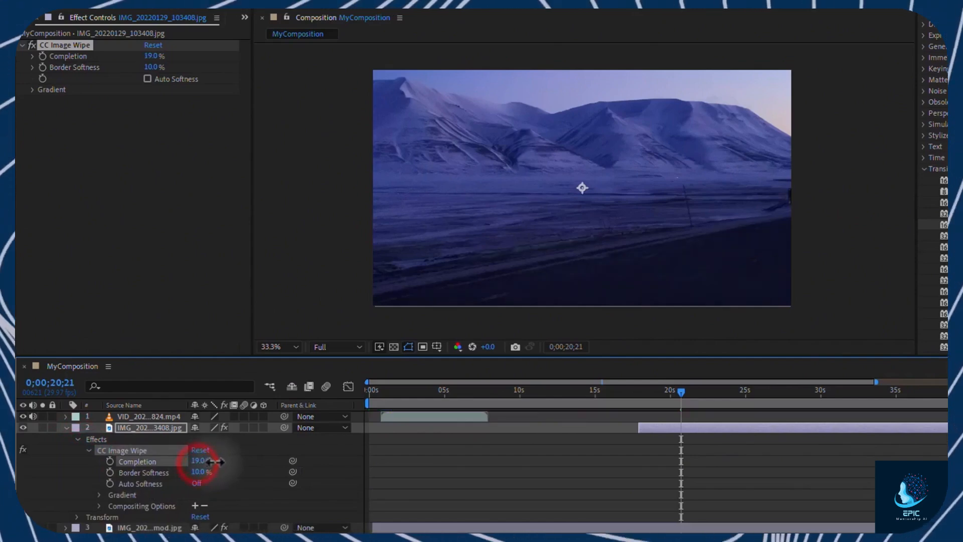
drag(200, 461, 196, 462)
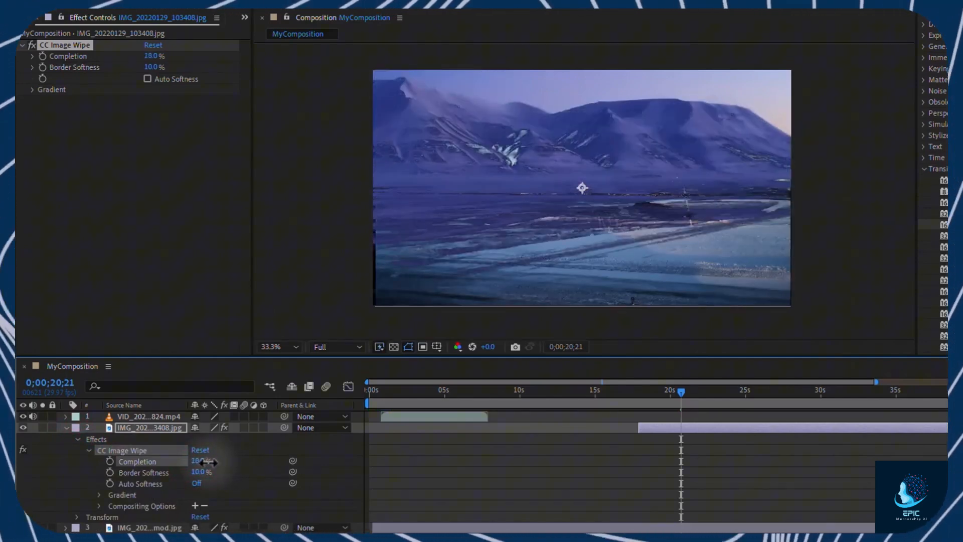
drag(202, 472, 228, 471)
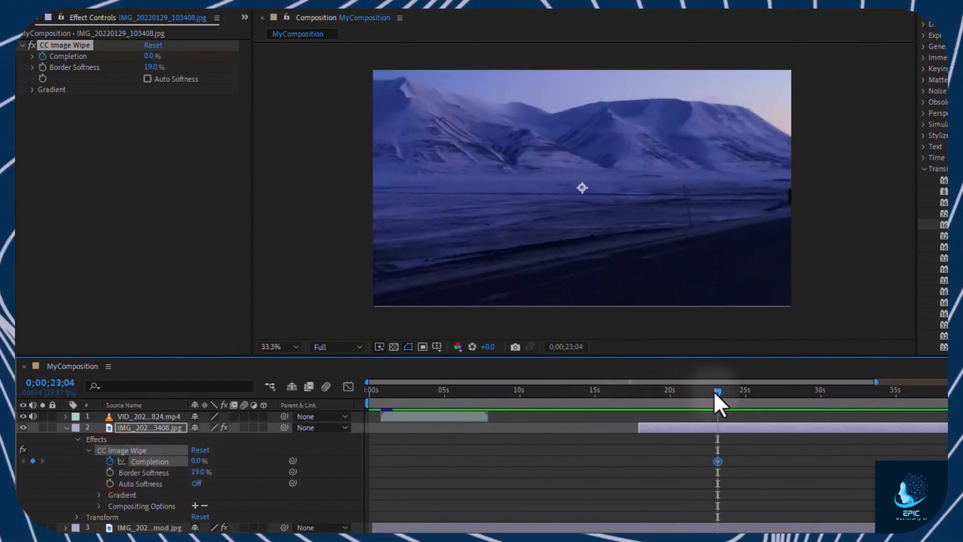
Add a second Completion keyframe at about 18 seconds to animate the wipe
drag(717, 393, 640, 392)
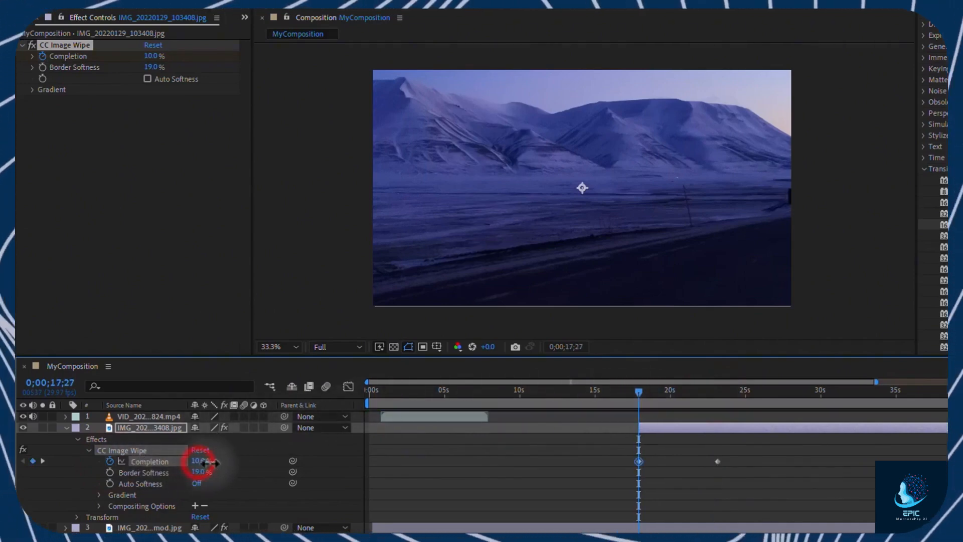
drag(198, 460, 264, 468)
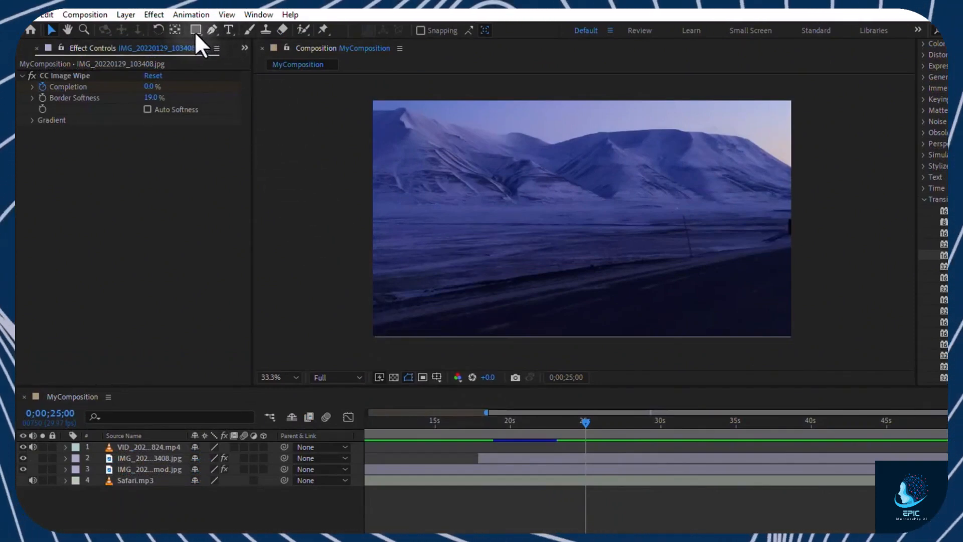
Switch the shape tool to the Polygon Tool for drawing a pentagon
click(197, 28)
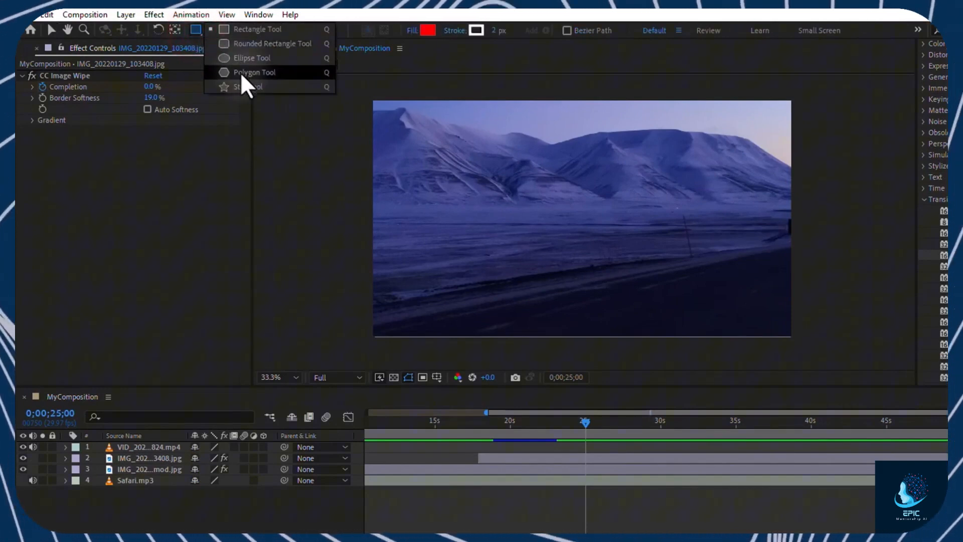
click(247, 86)
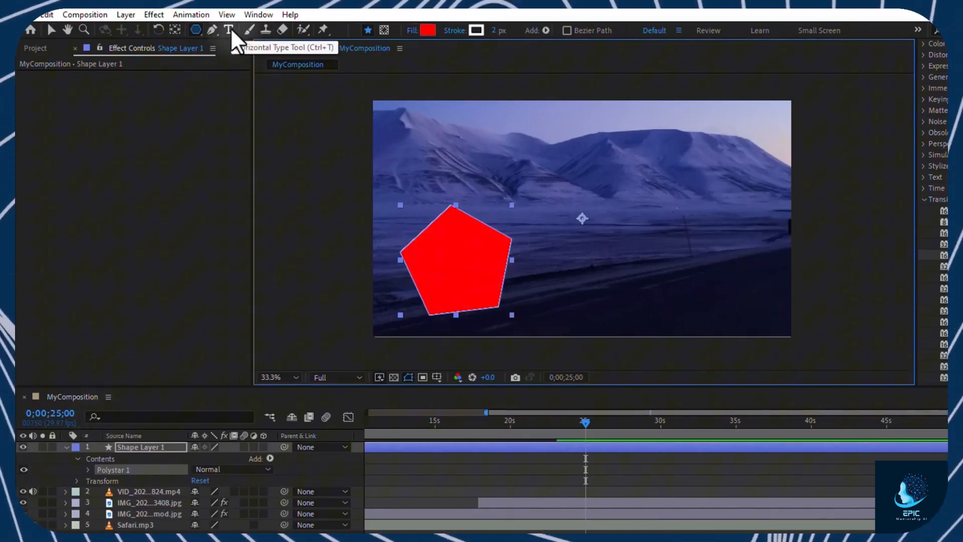
Create a text layer reading 'Hello'
click(229, 29)
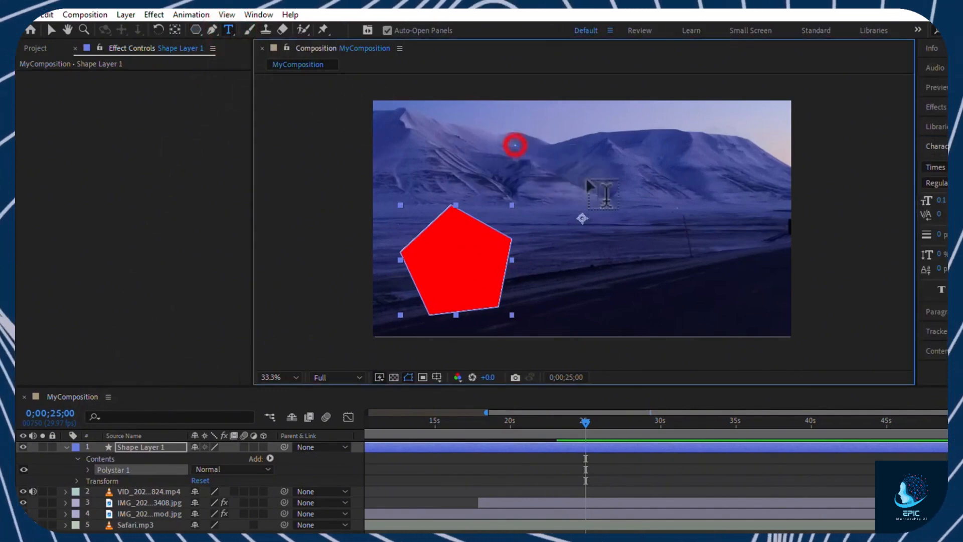
text(H)
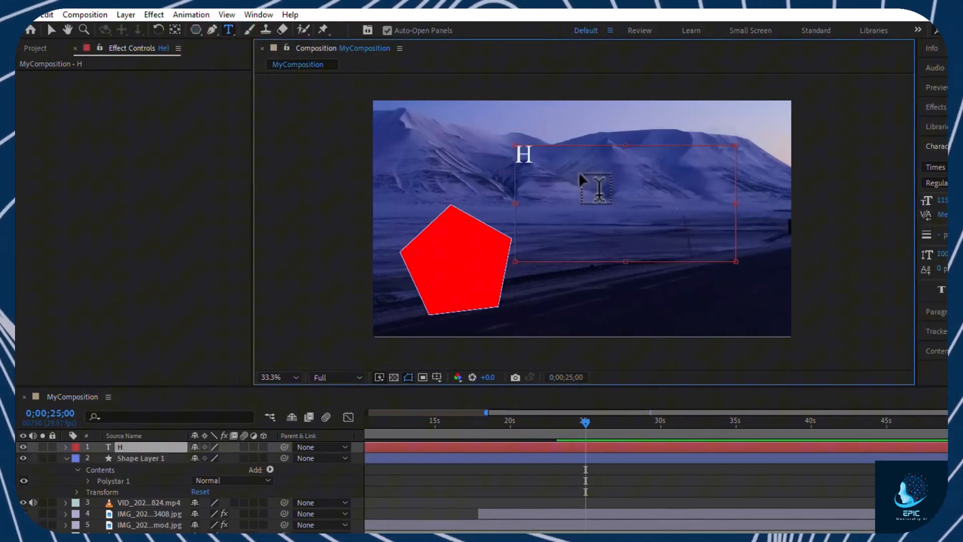
text(ello)
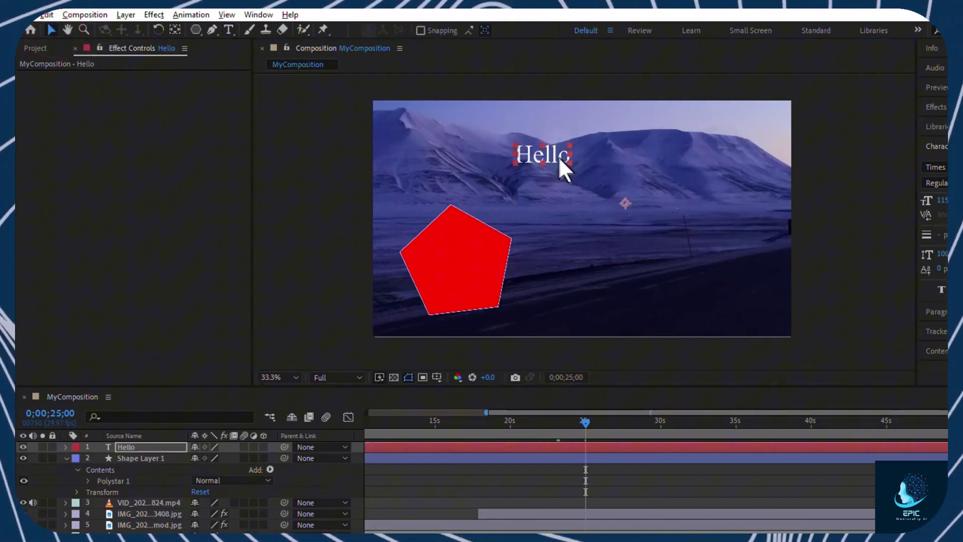
Move the pentagon slightly up and right and extend the text to 'Hello!!'
click(456, 263)
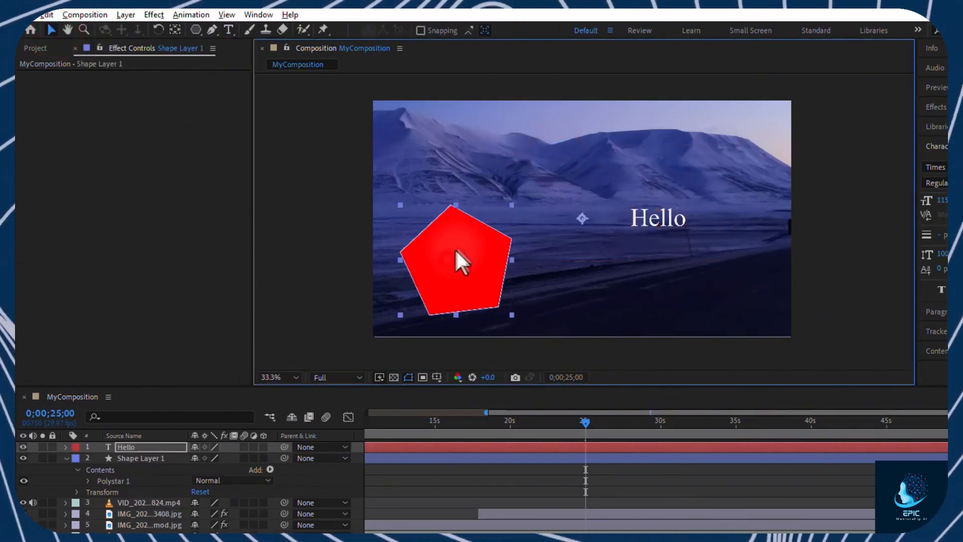
drag(458, 261, 547, 283)
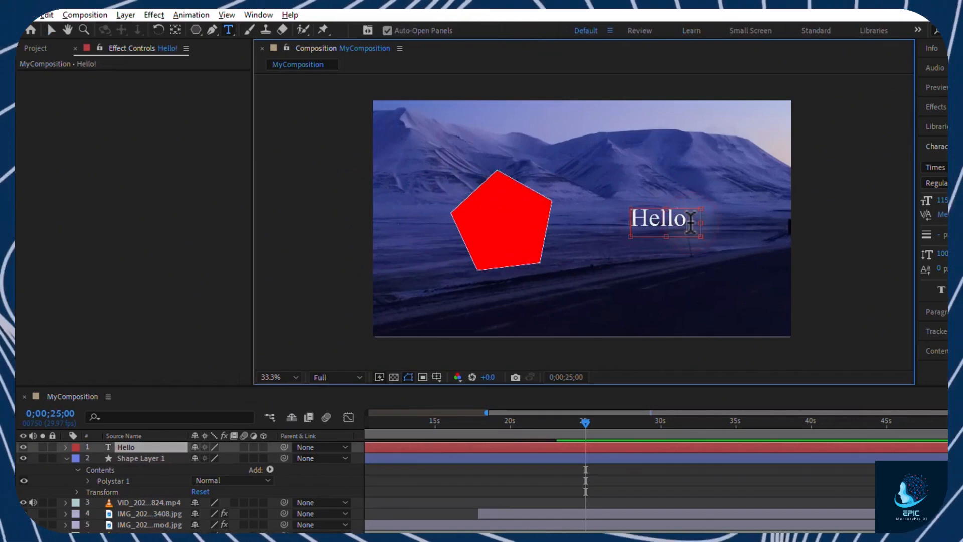
text(!!)
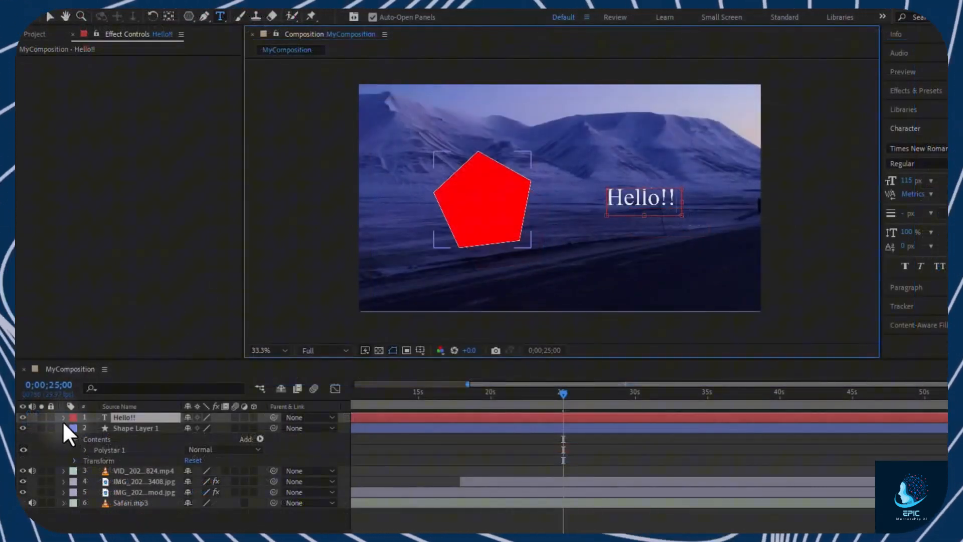
click(137, 450)
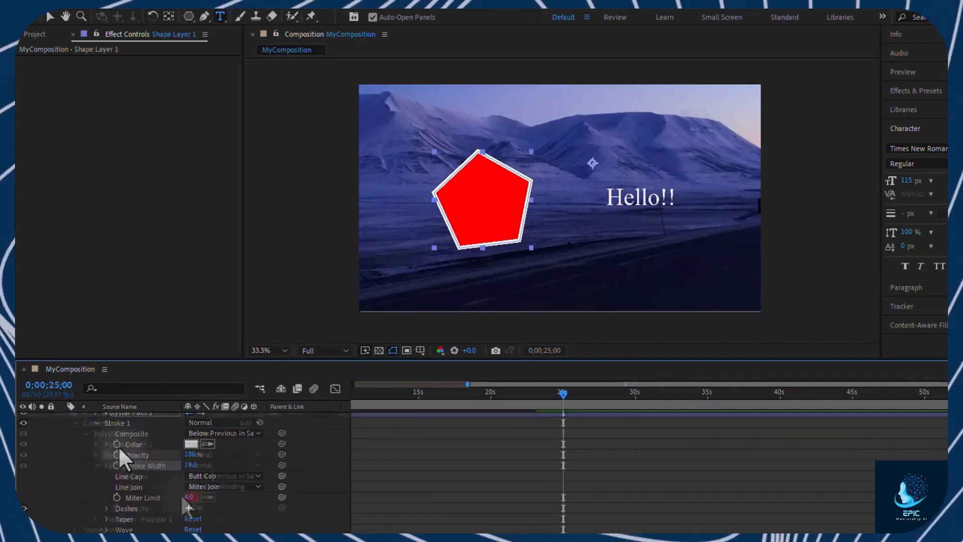
Fill the pentagon yellow and make the 'Hello!!' text bold
click(189, 497)
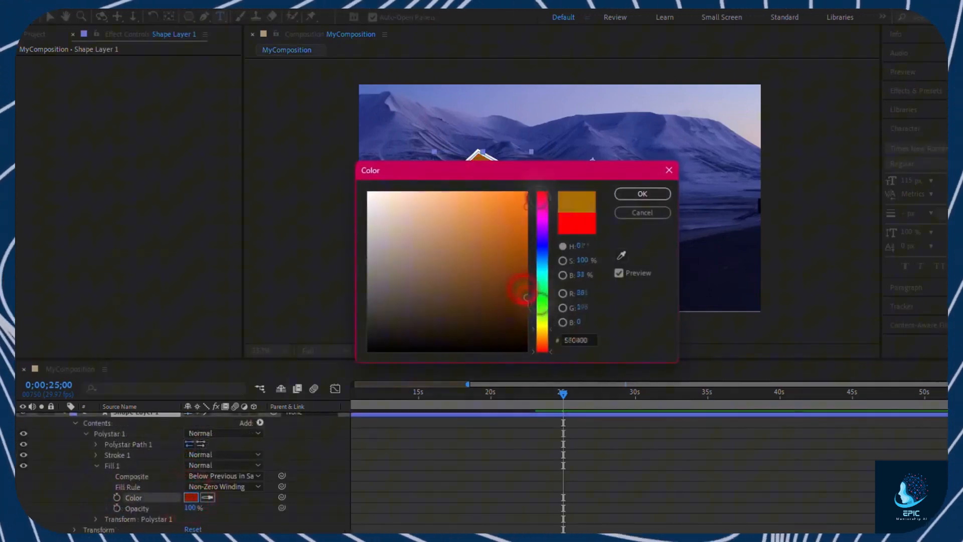
click(642, 194)
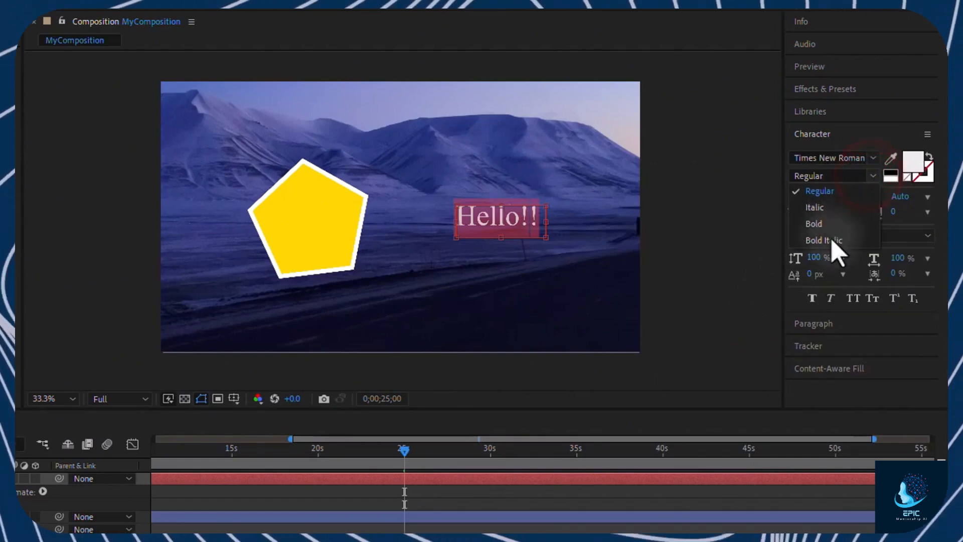
click(813, 223)
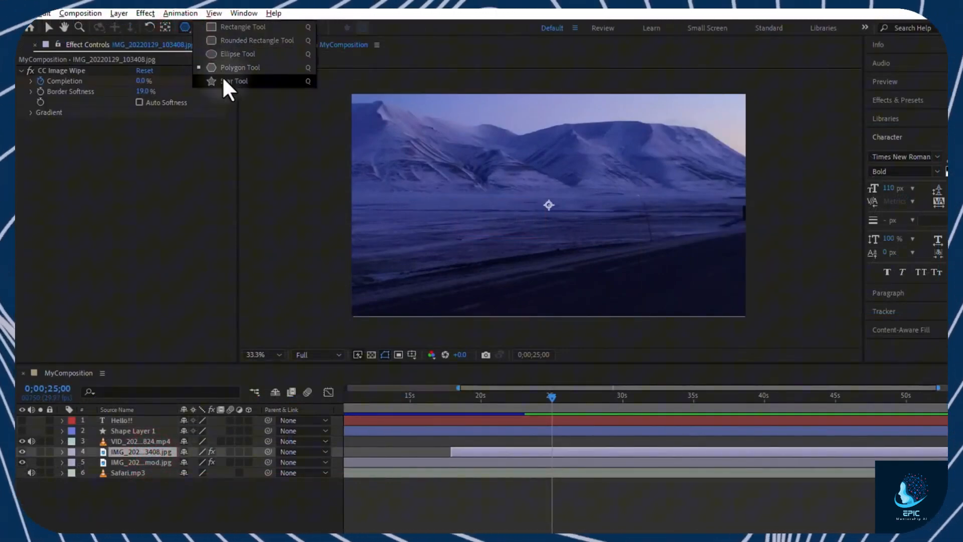
Draw a star-shaped mask on the 103408 image layer with the Star Tool
click(234, 80)
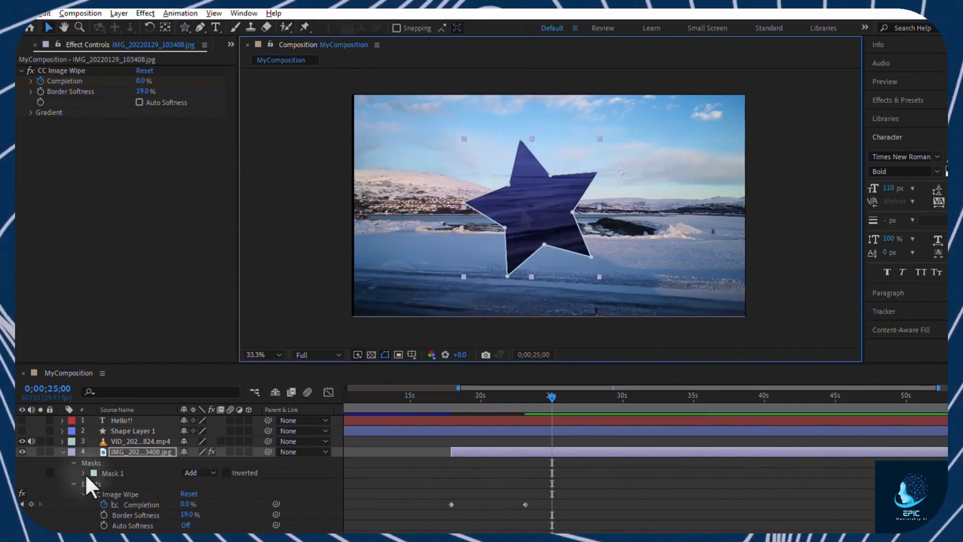
click(83, 473)
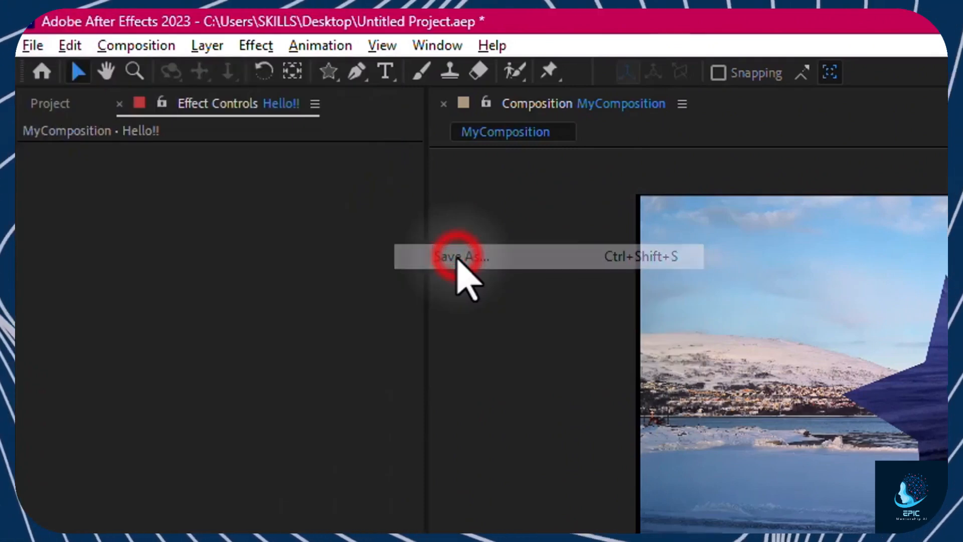
Save the project to the Desktop as Untitled Project.aep
click(462, 256)
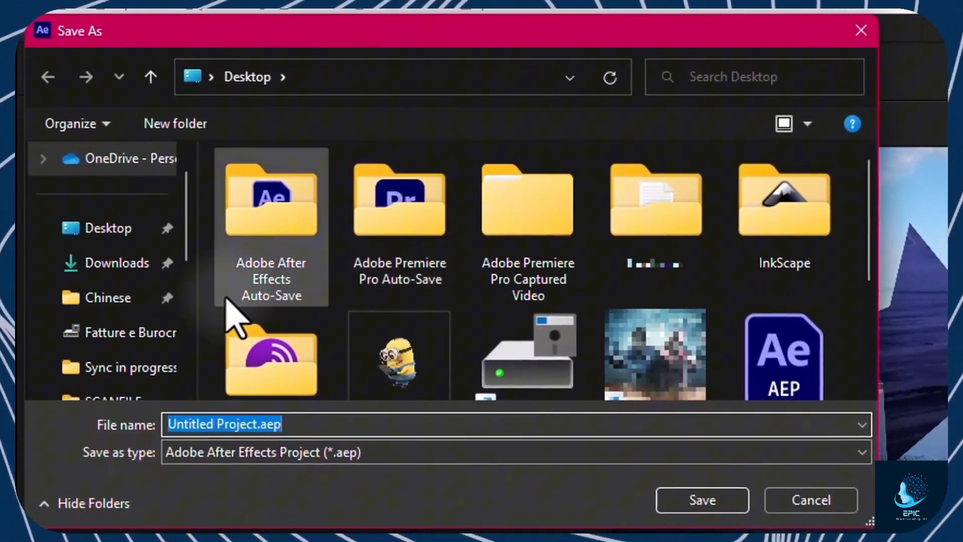
mouse_move(302, 473)
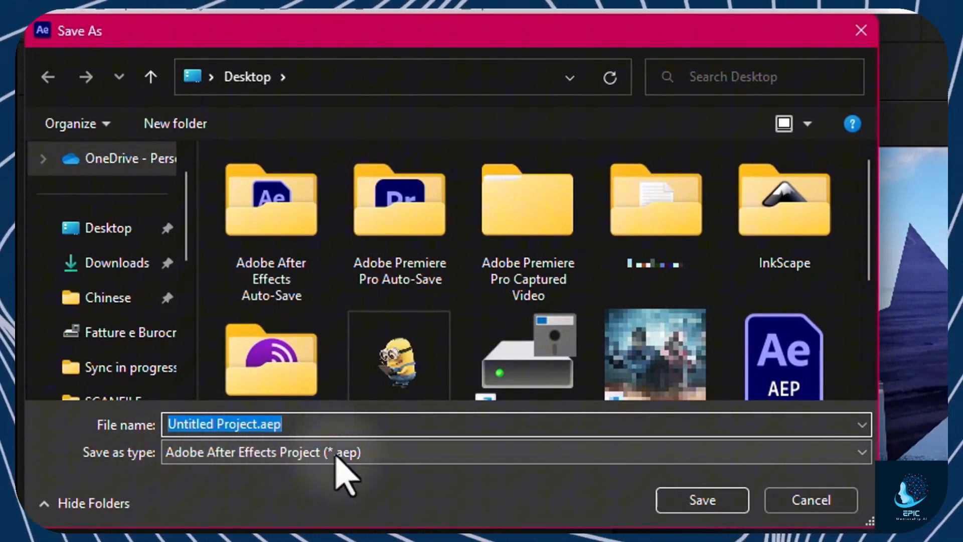
mouse_move(397, 478)
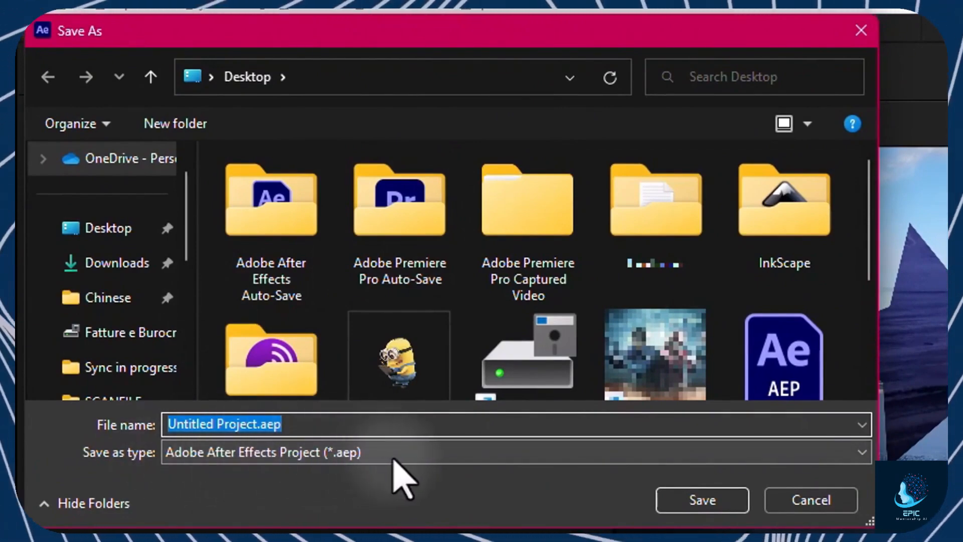
click(702, 500)
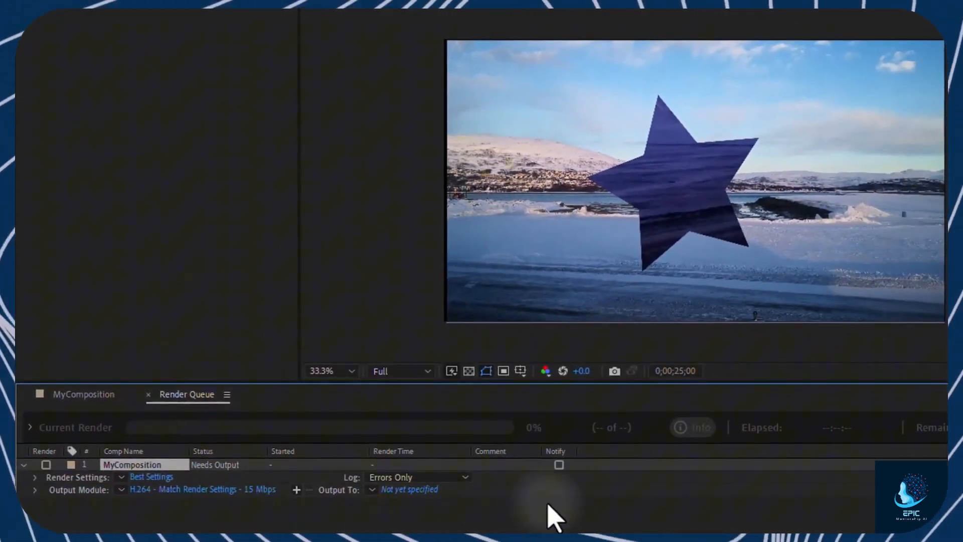
Give MyComposition's render settings Best quality and a custom 35 fps frame rate
click(152, 477)
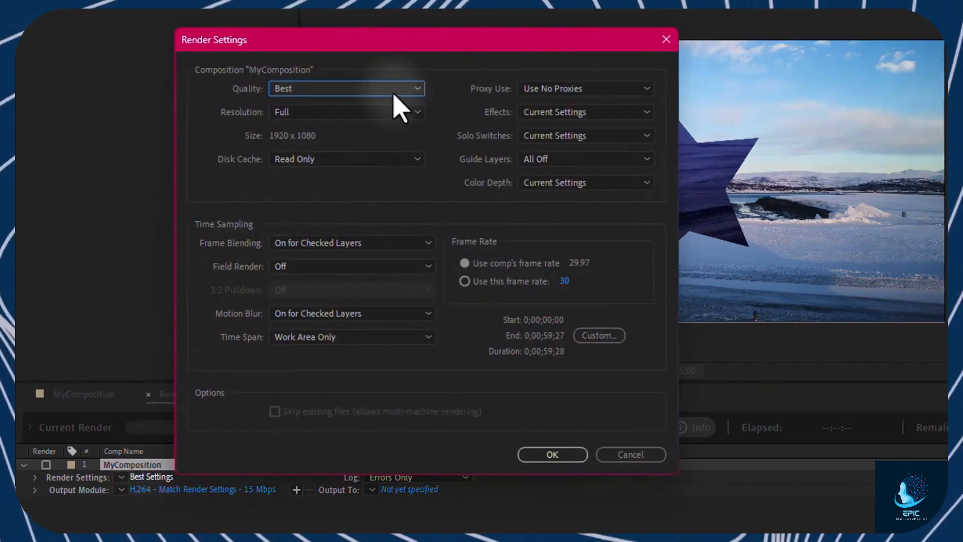
click(347, 88)
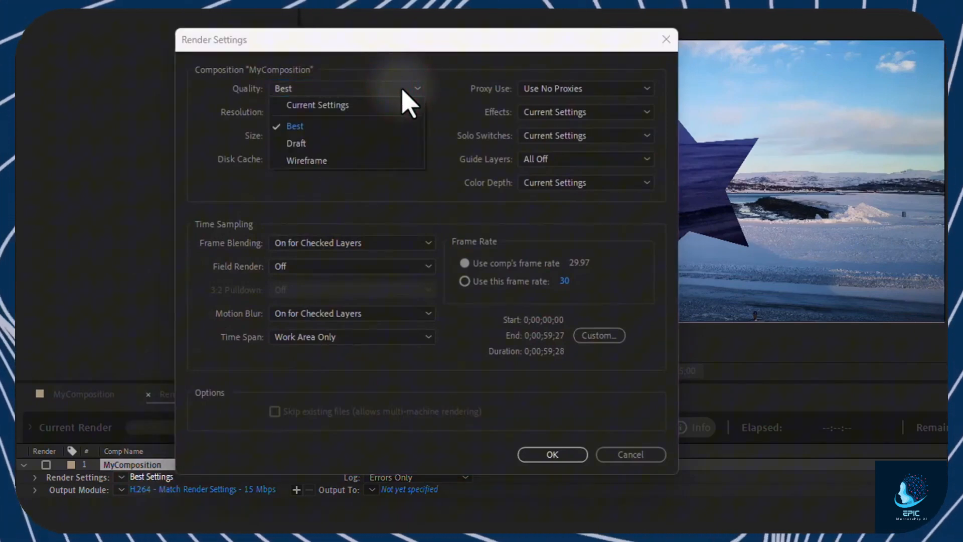
click(346, 112)
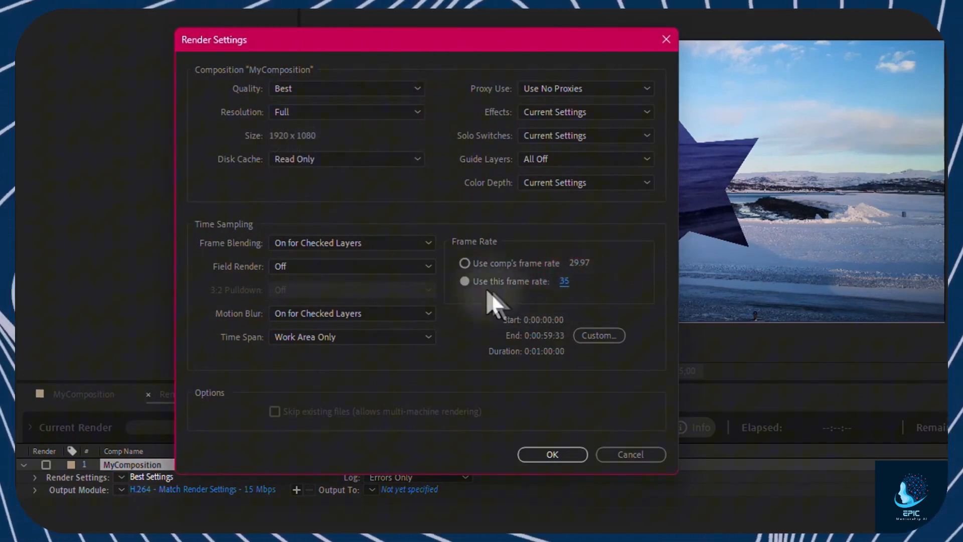
click(552, 455)
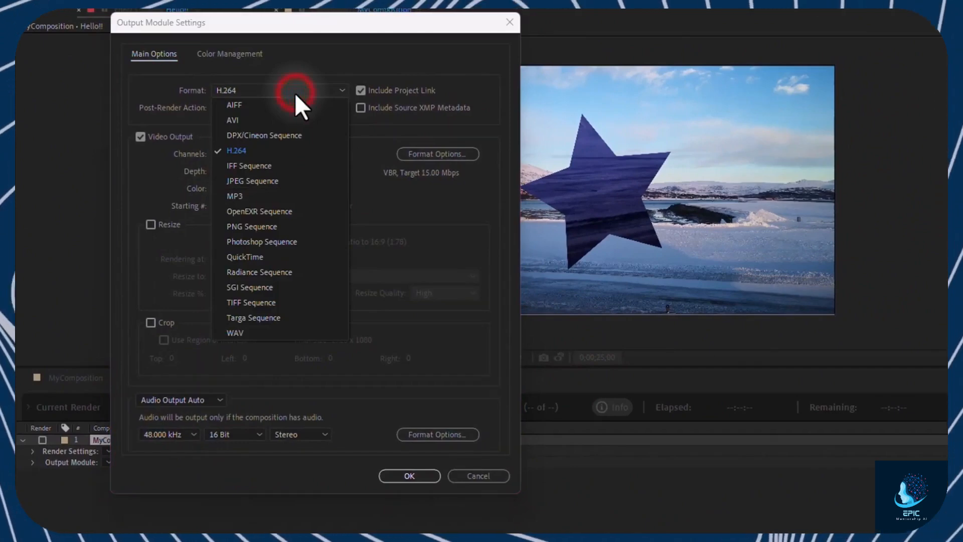
mouse_move(272, 161)
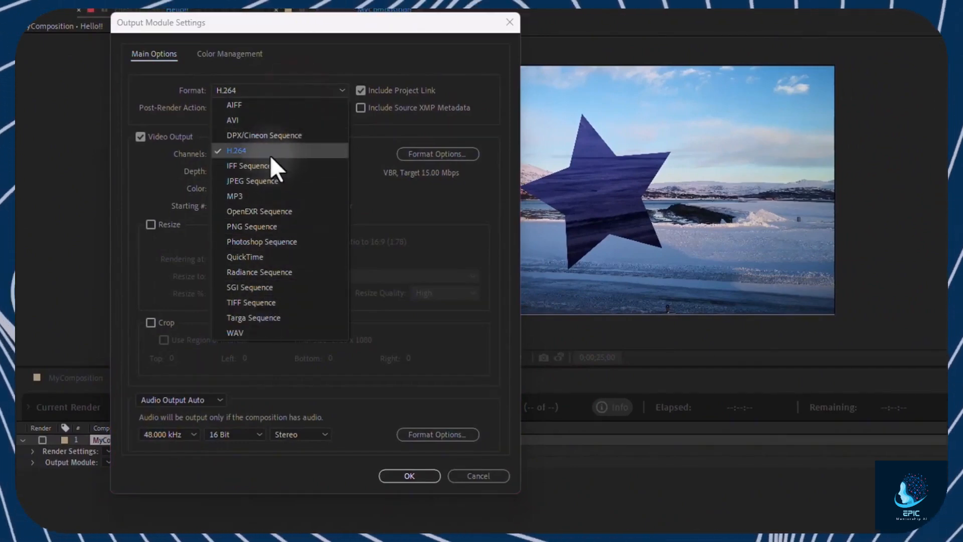
Set the output module format to H.264 and confirm the settings
click(236, 151)
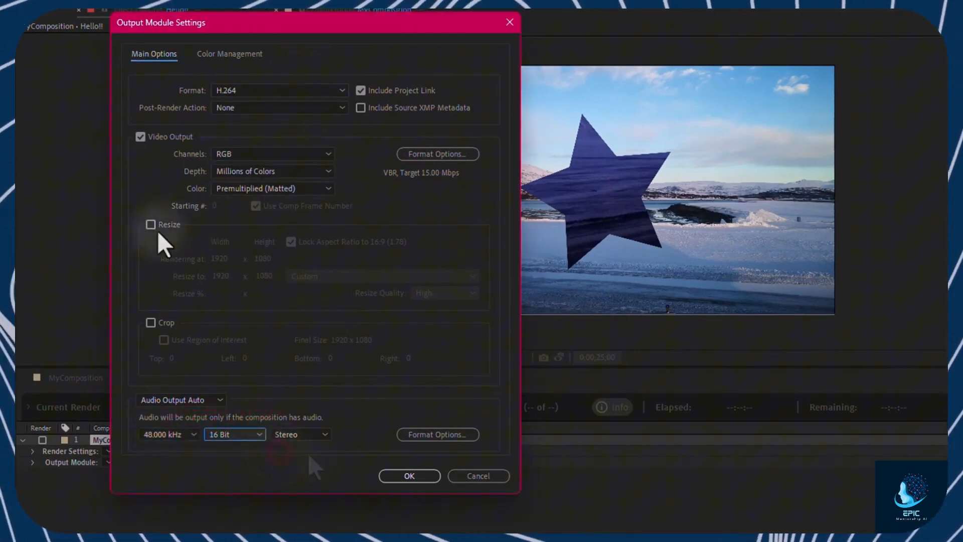
click(150, 225)
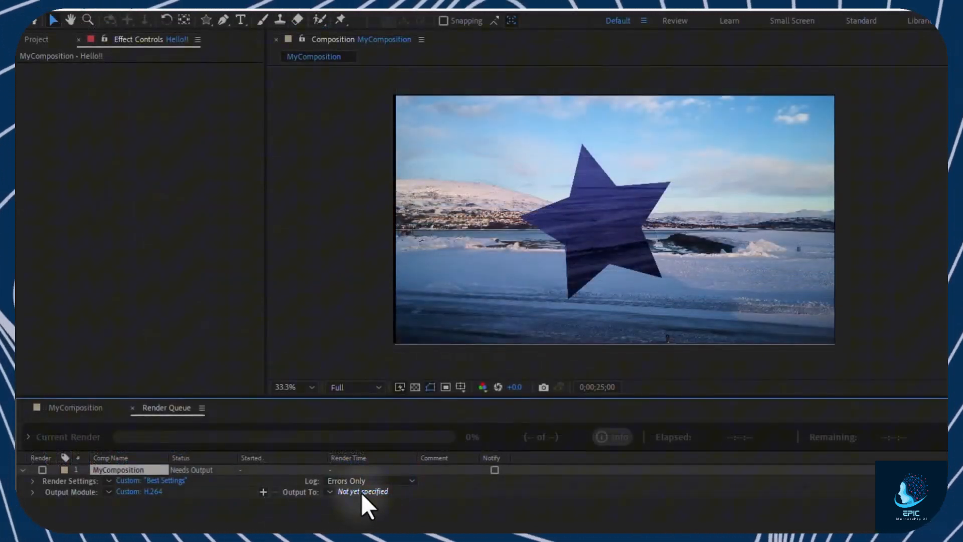
Output the render to MyComposition.mp4 on the Desktop and return to the composition timeline
click(361, 492)
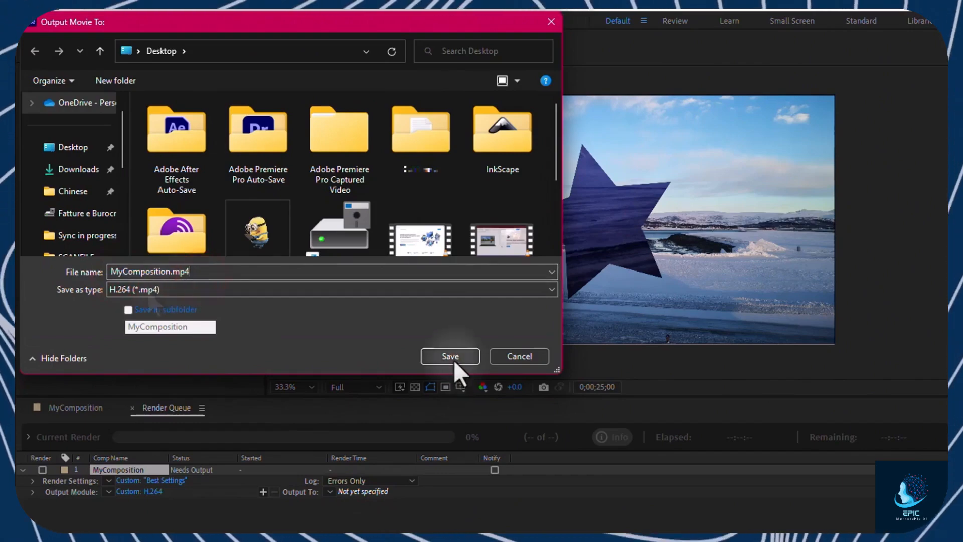
click(450, 356)
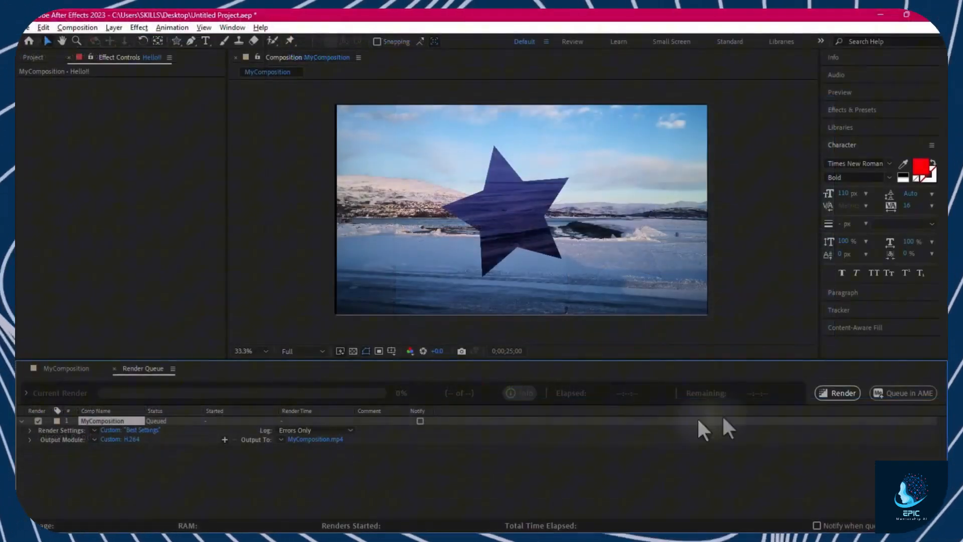
click(836, 393)
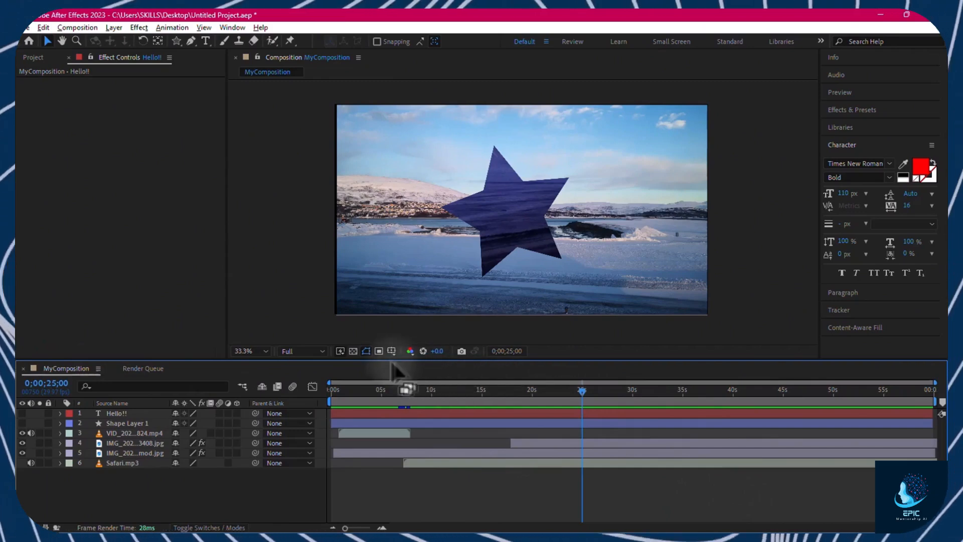
mouse_move(705, 423)
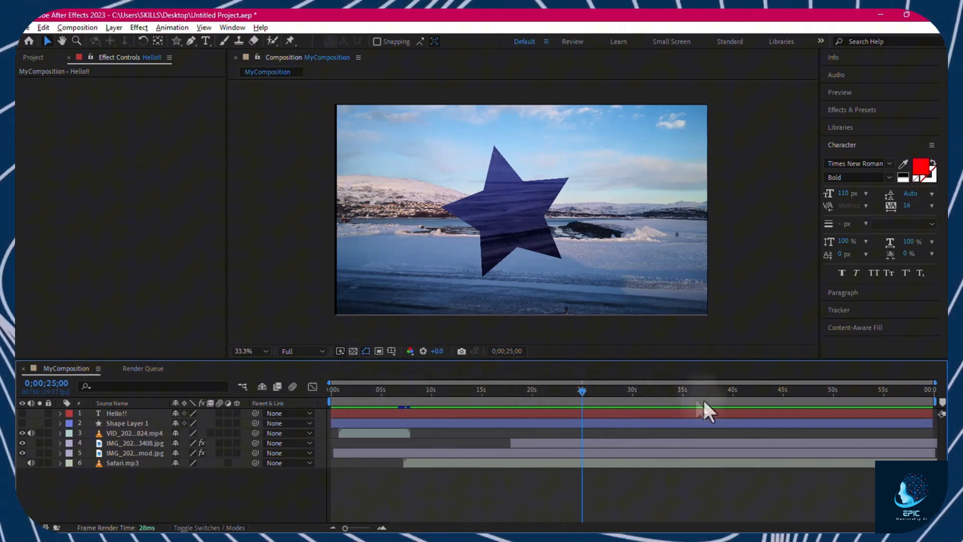
mouse_move(440, 407)
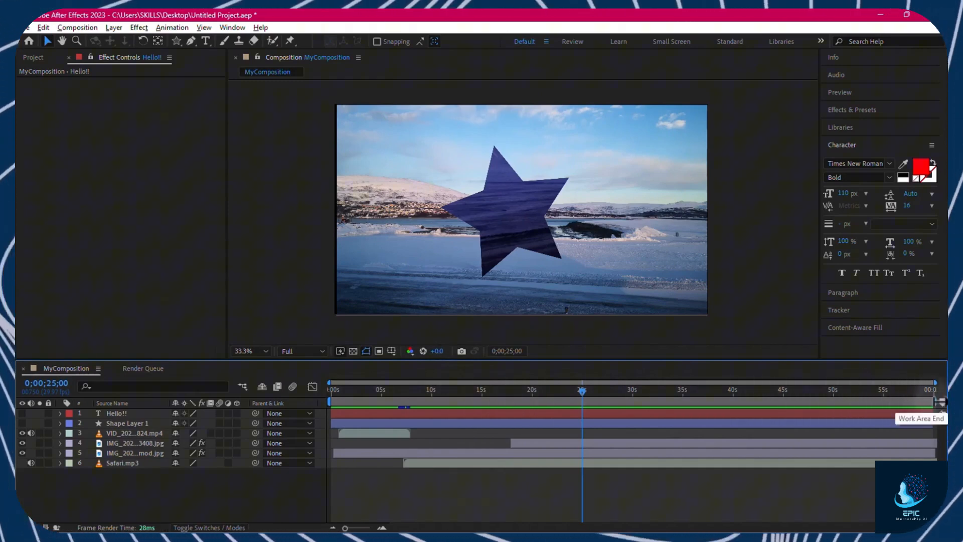
Drag the work area start bracket to about the 16-second mark
drag(937, 408, 492, 409)
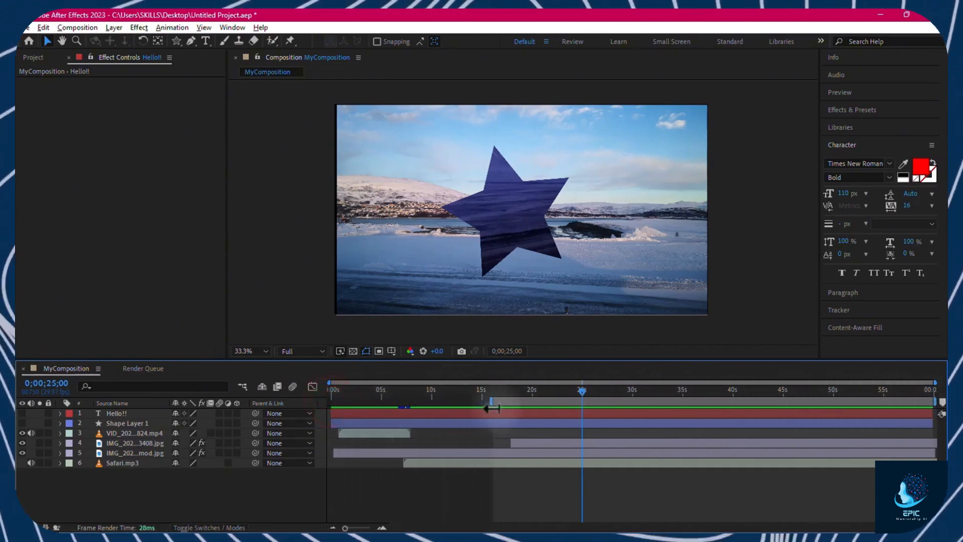